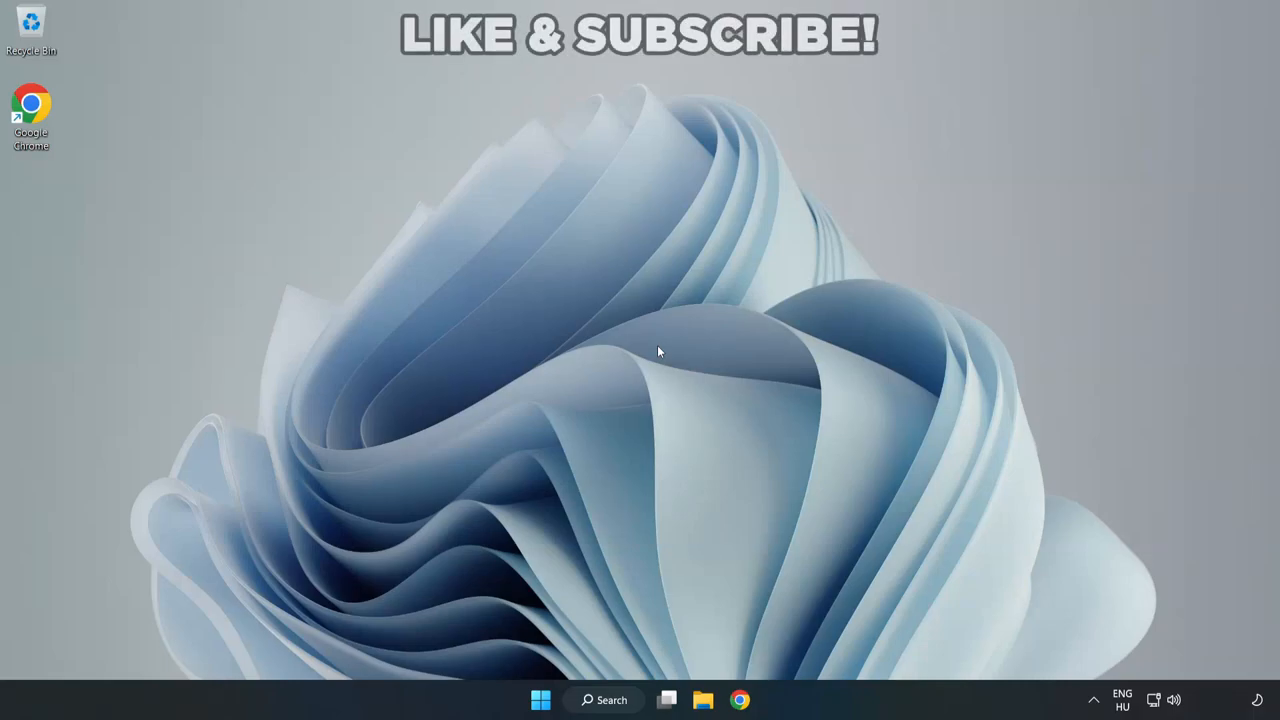
mouse_move(704, 356)
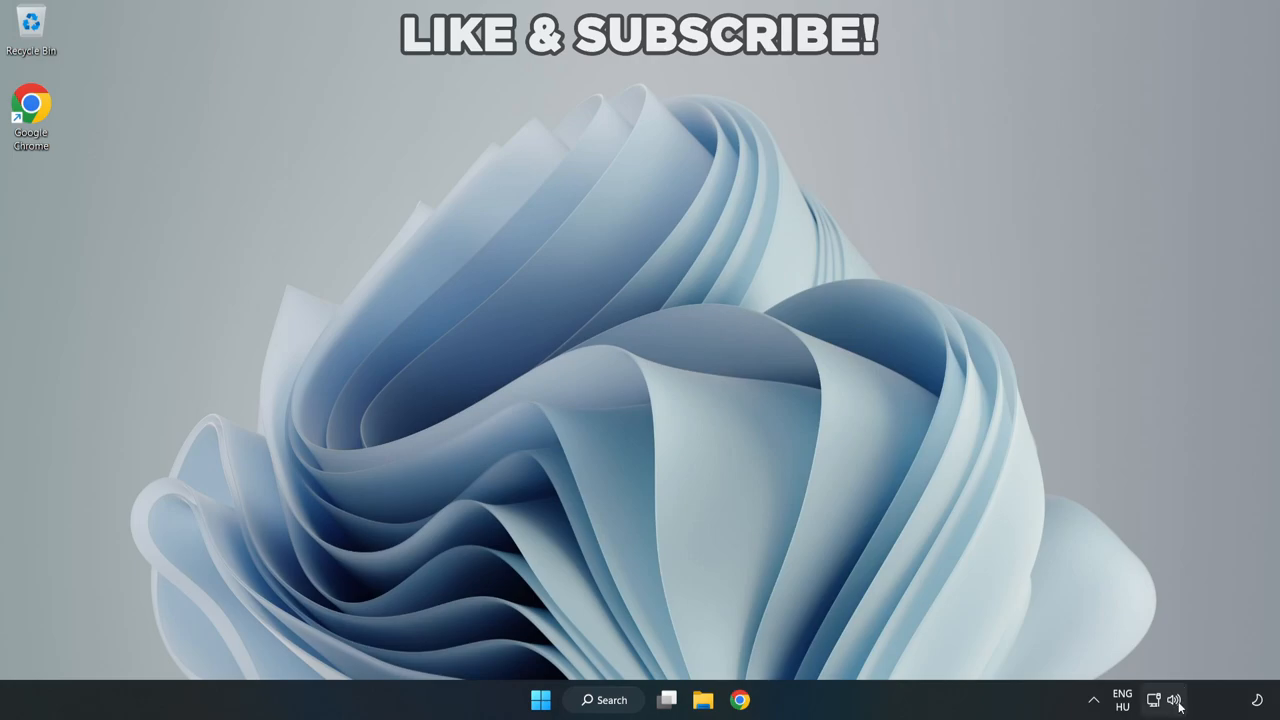
Step: Check the audio output device list, reset devices and app volumes in the Volume mixer, and close it
click(1176, 700)
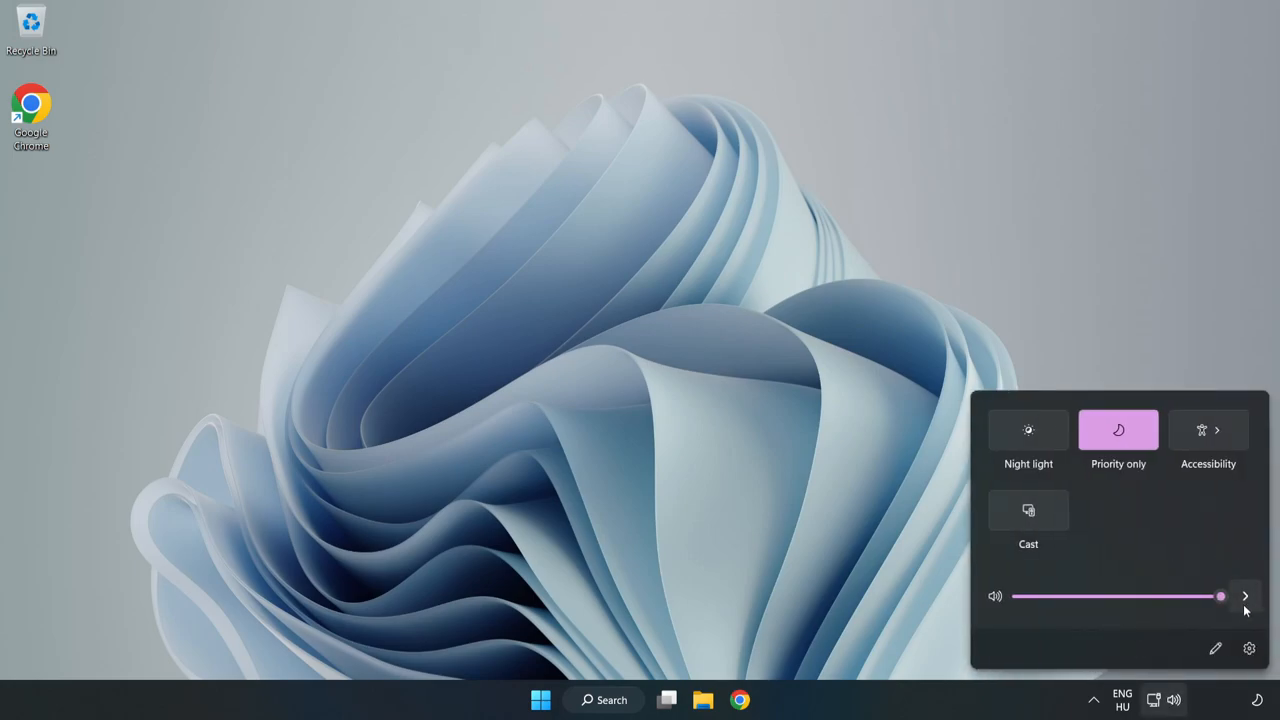
mouse_move(1244, 596)
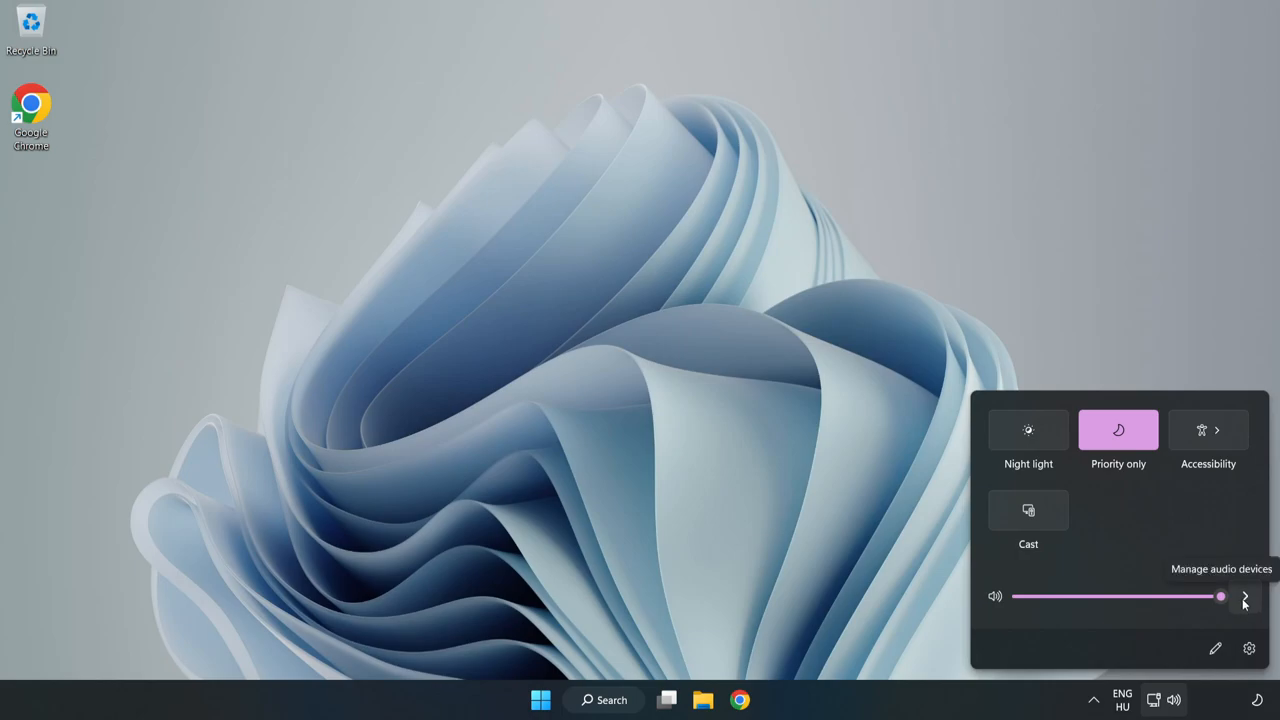
click(1244, 596)
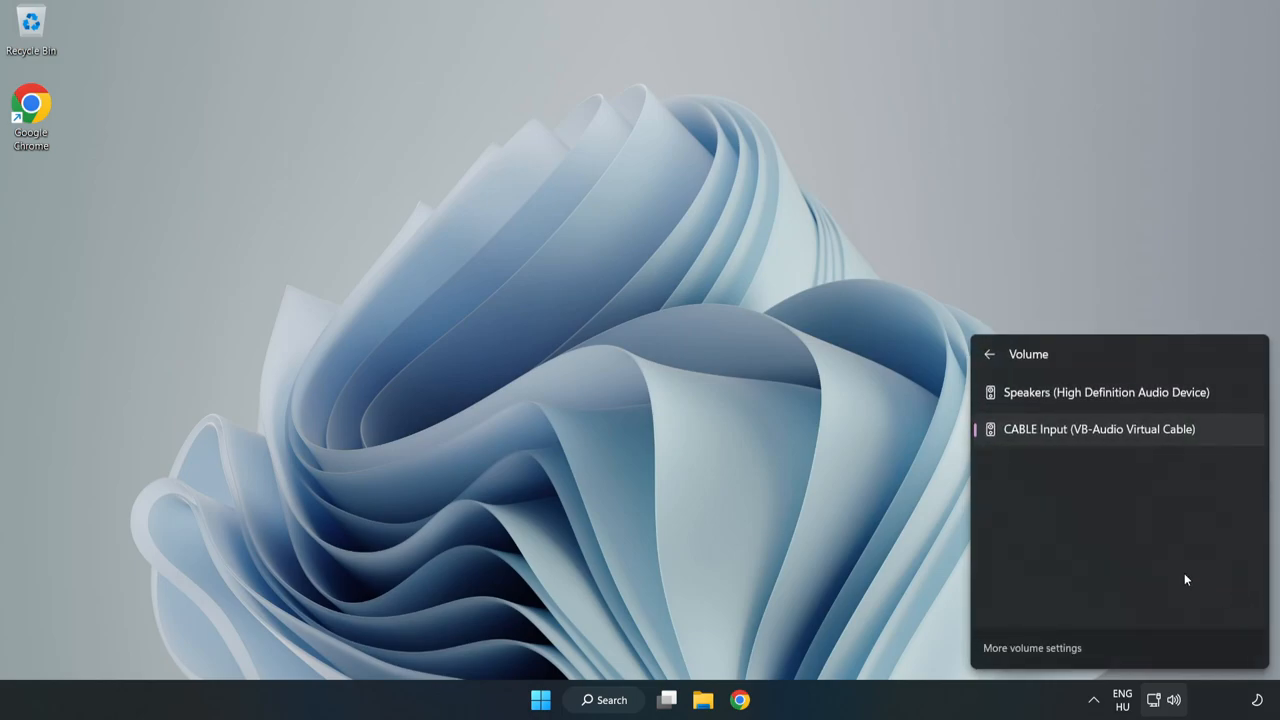
mouse_move(1106, 392)
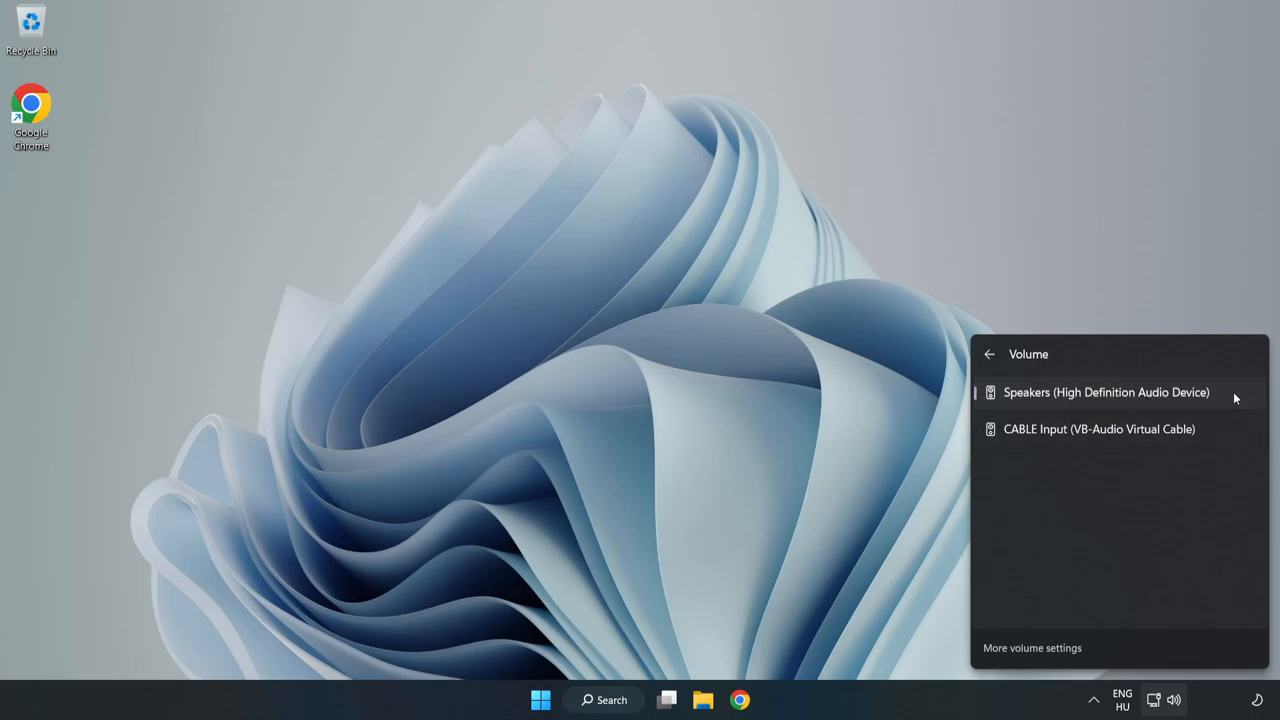
mouse_move(620, 348)
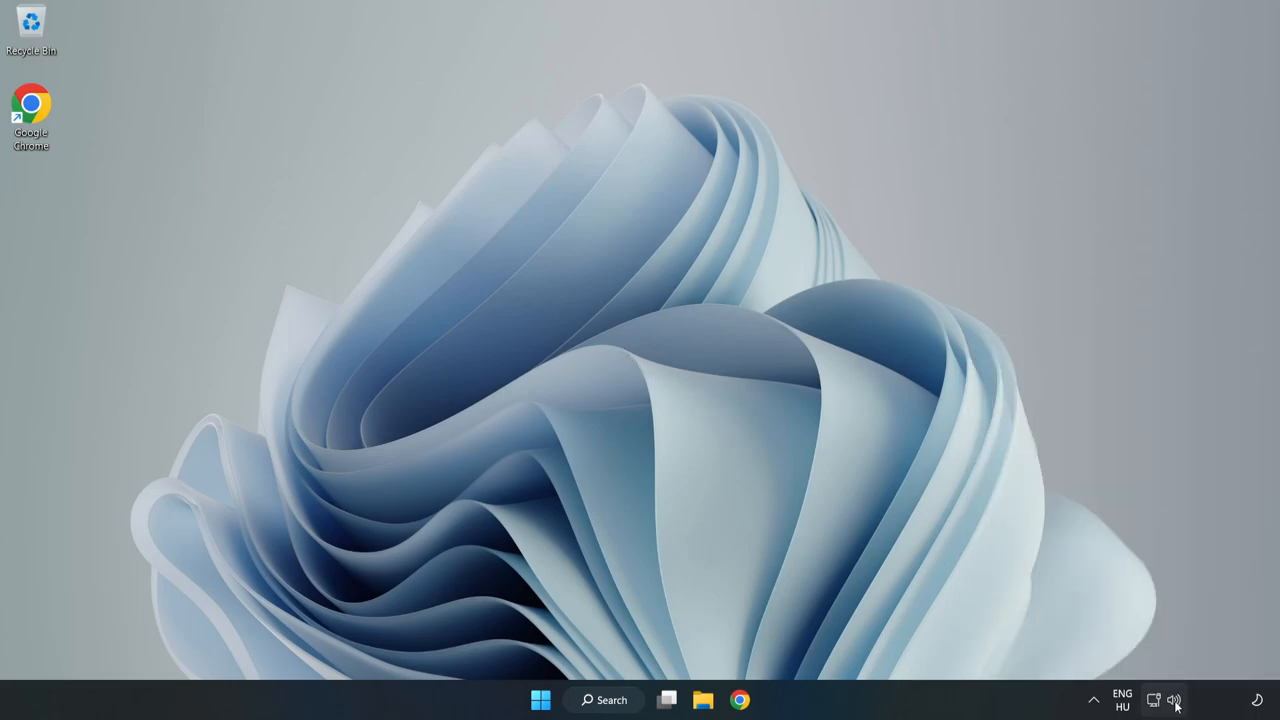
right_click(1176, 700)
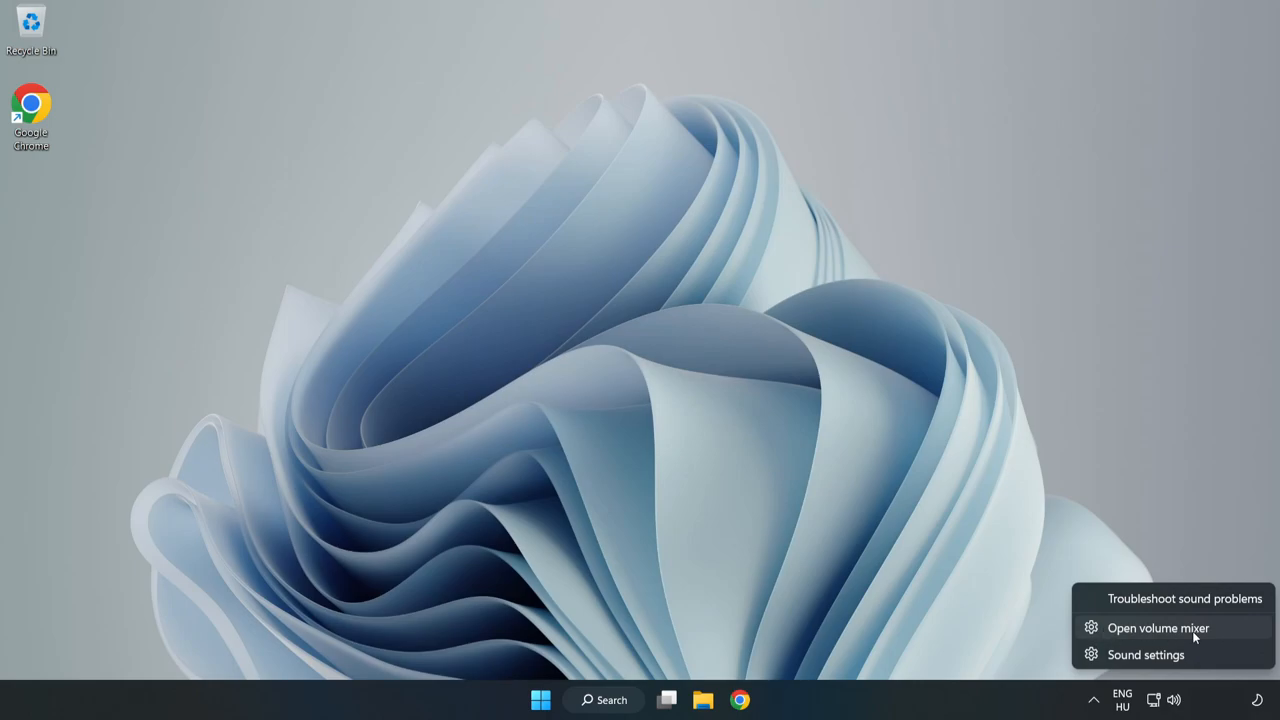
click(1158, 628)
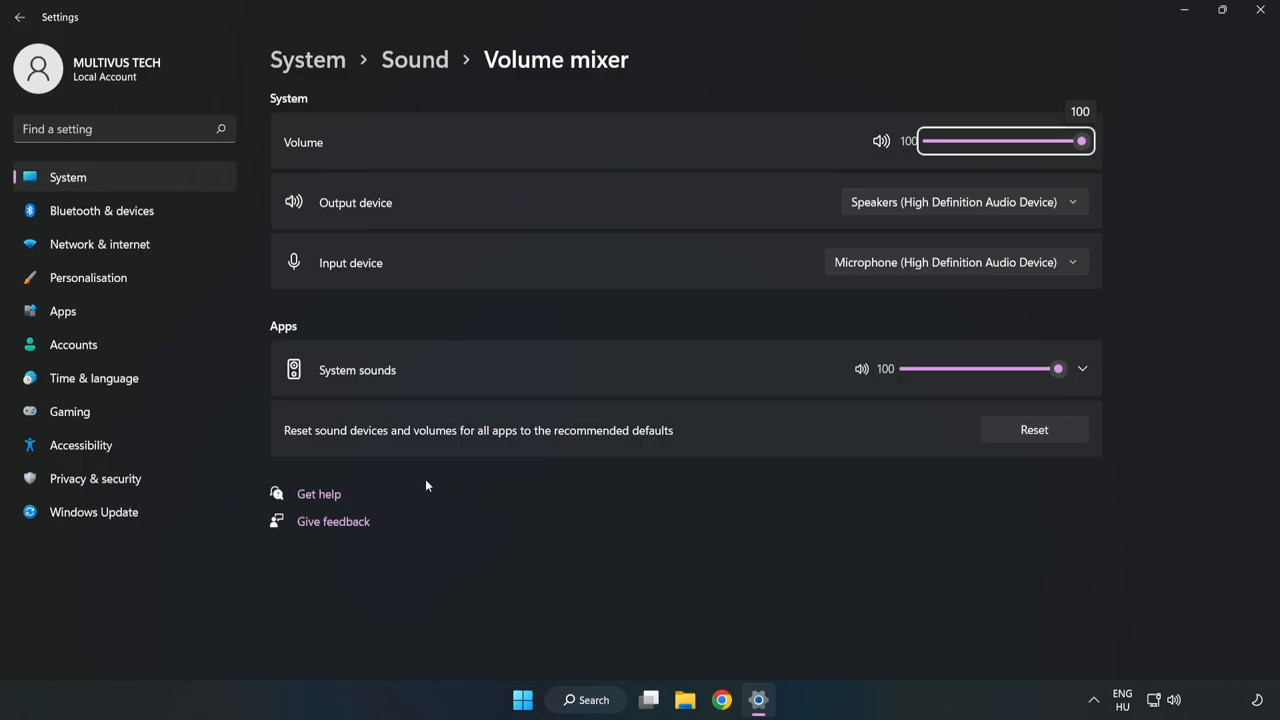
mouse_move(736, 432)
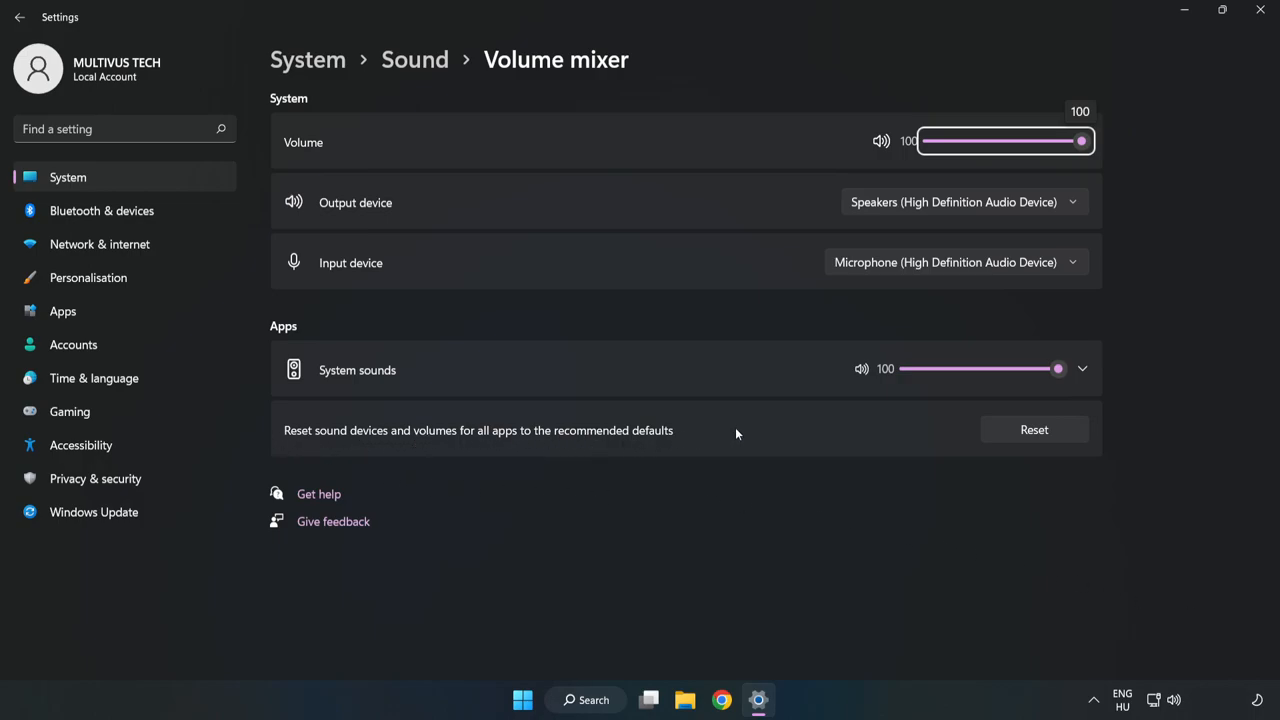
mouse_move(1034, 428)
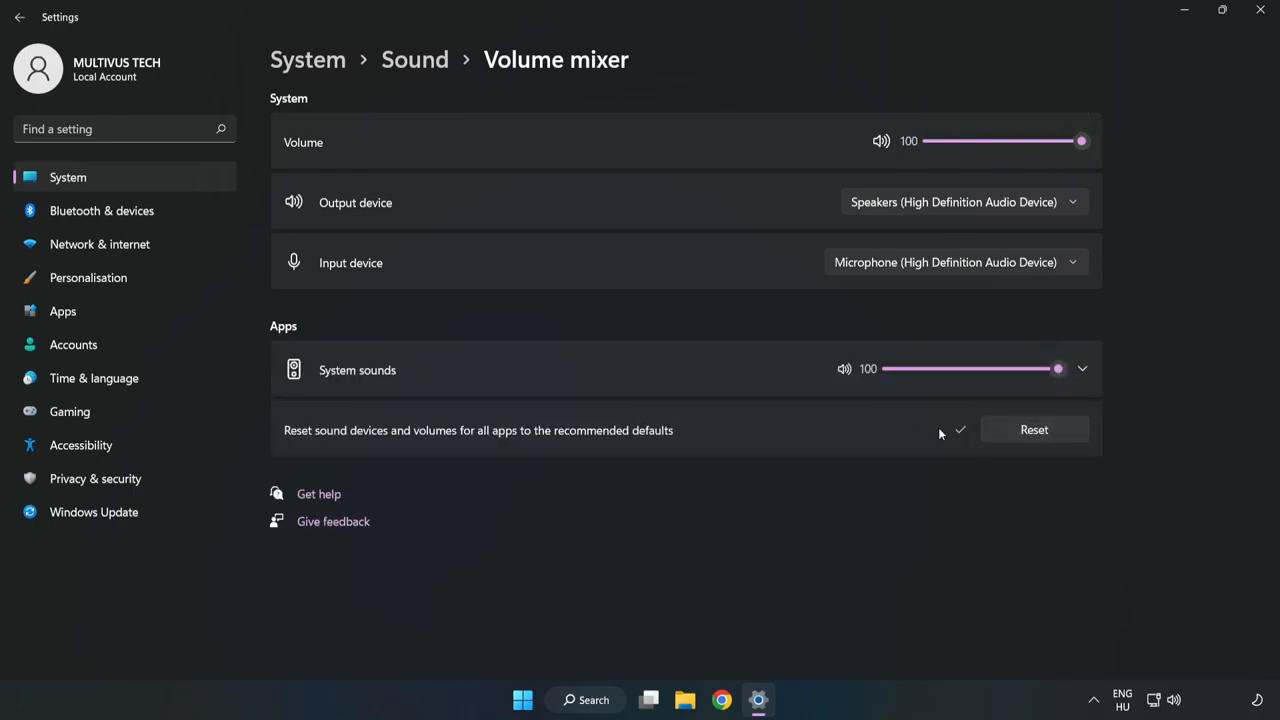
mouse_move(1242, 28)
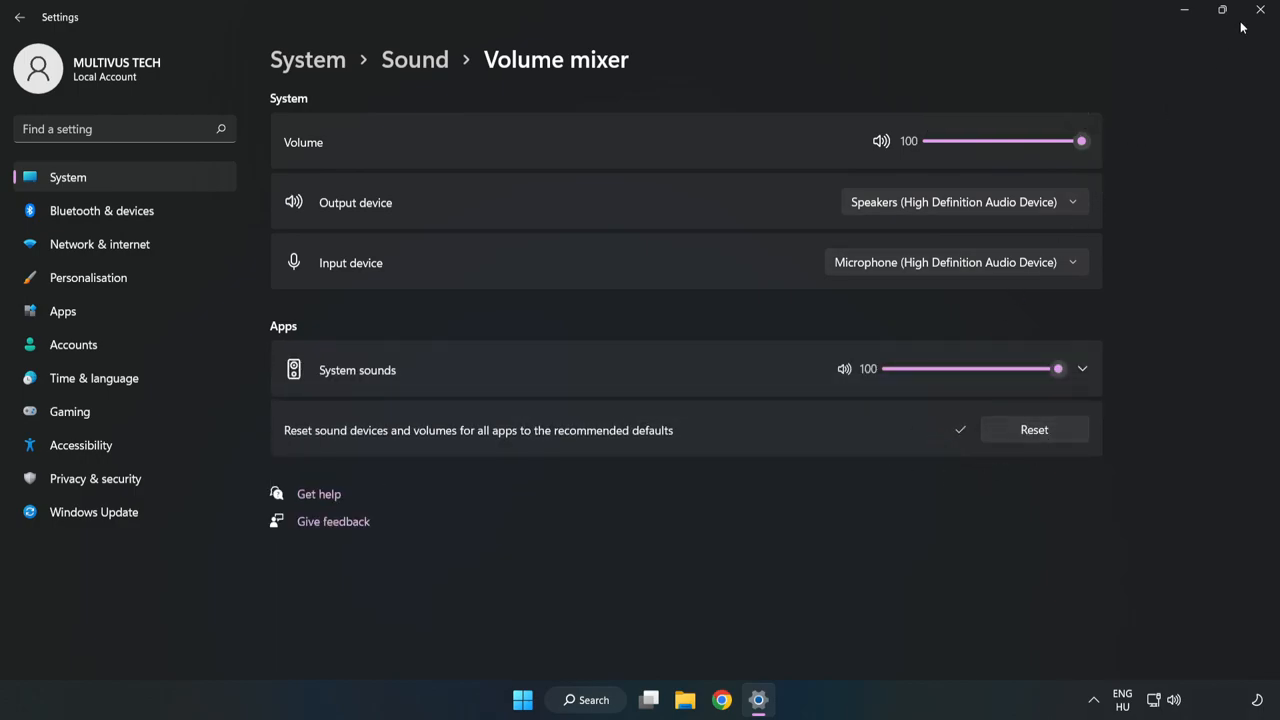
click(1184, 10)
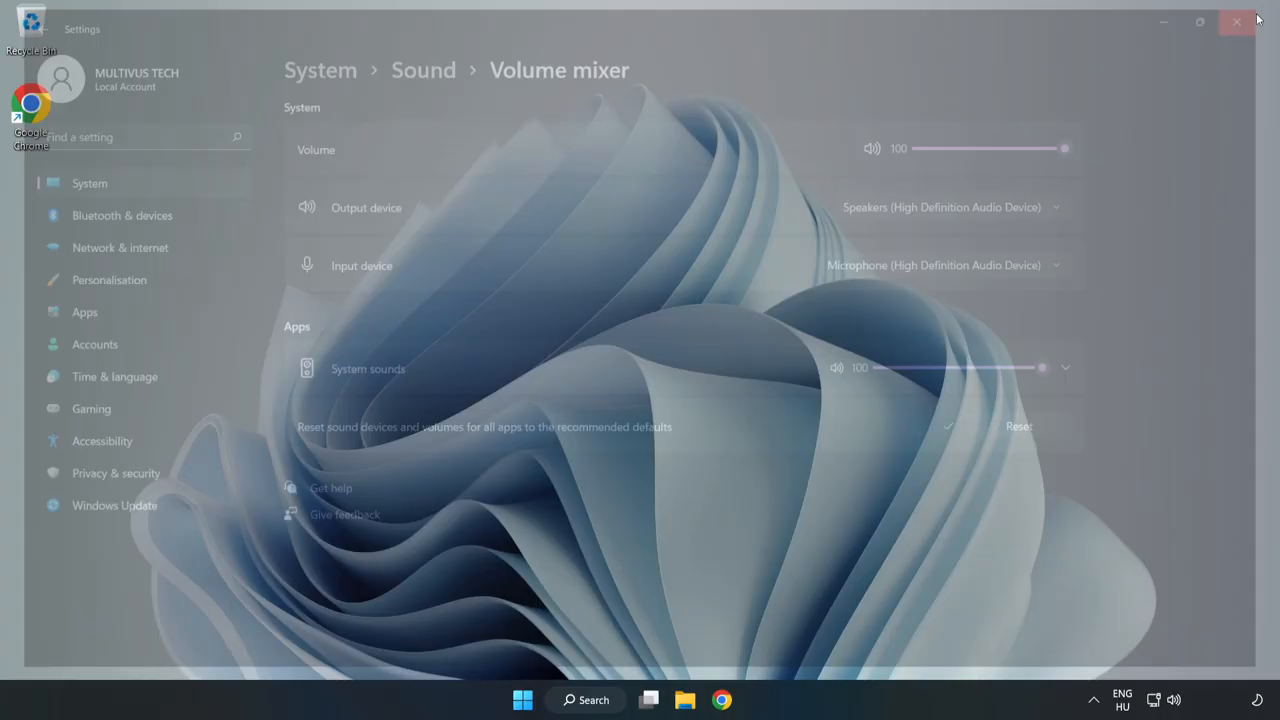
click(1236, 20)
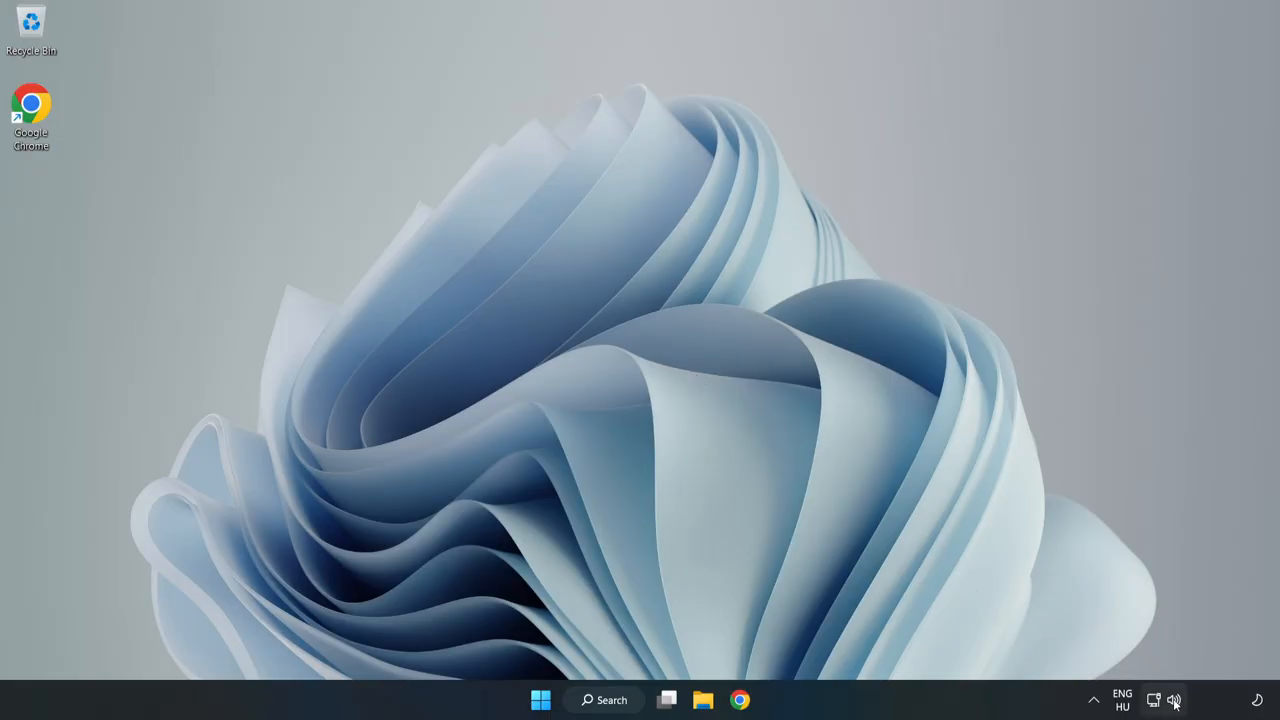
Step: Open Sound settings from the speaker tray icon and scroll to the Advanced section
right_click(1174, 700)
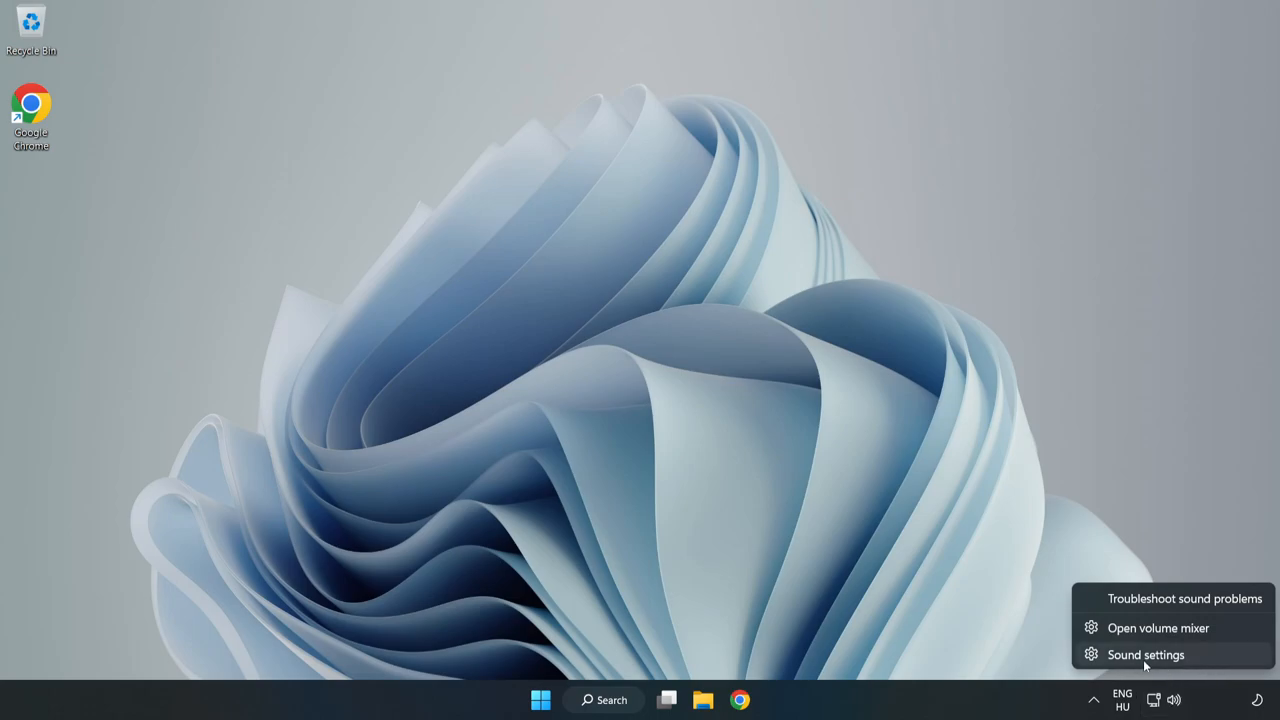
click(1144, 654)
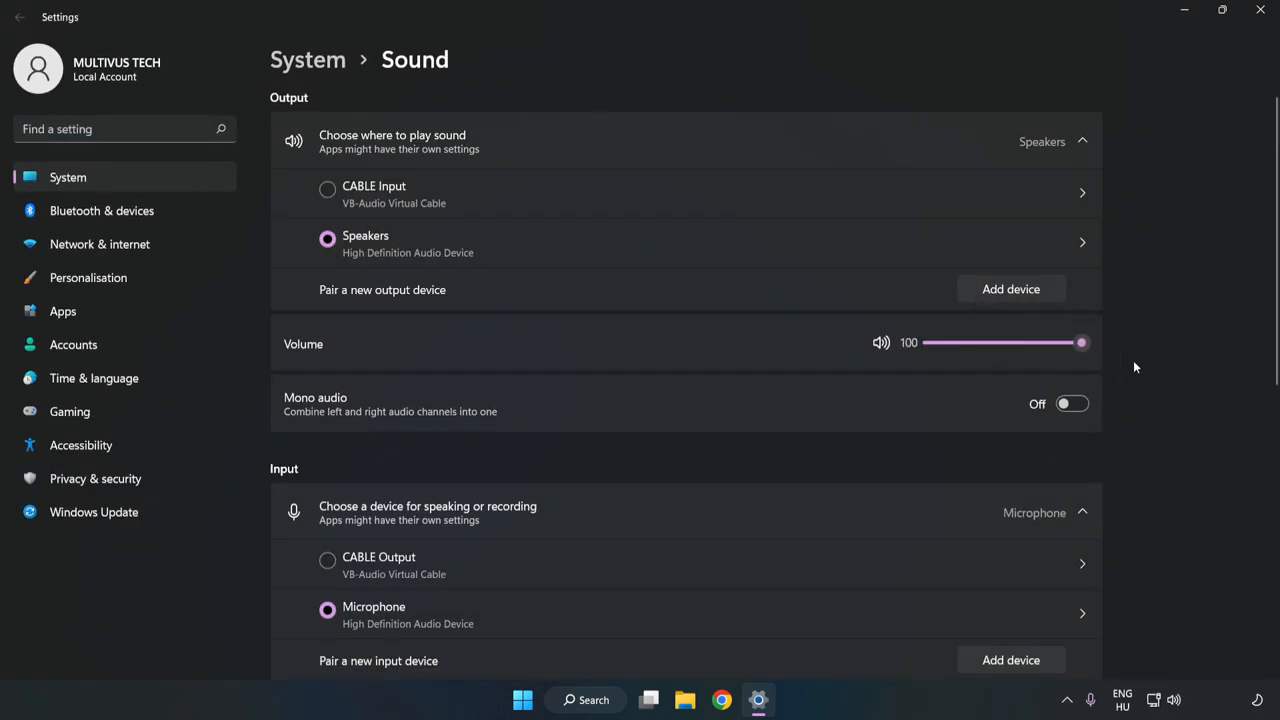
scroll(down, 3)
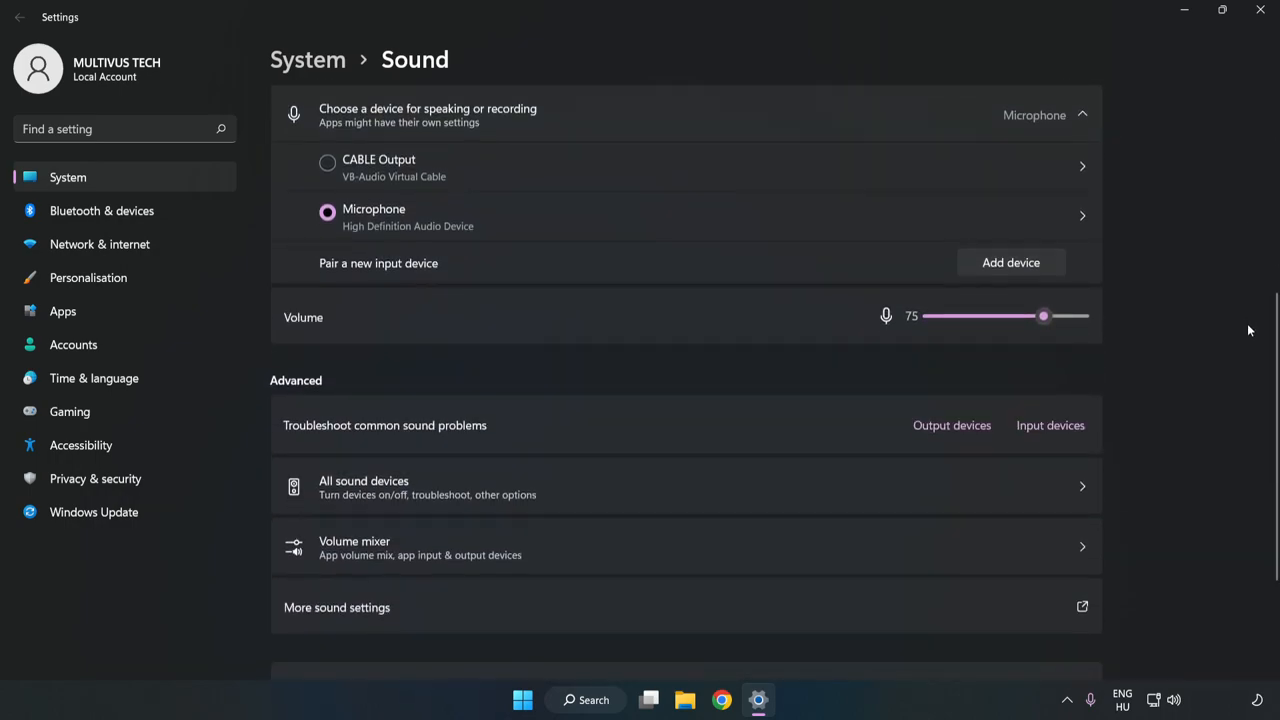
scroll(down, 3)
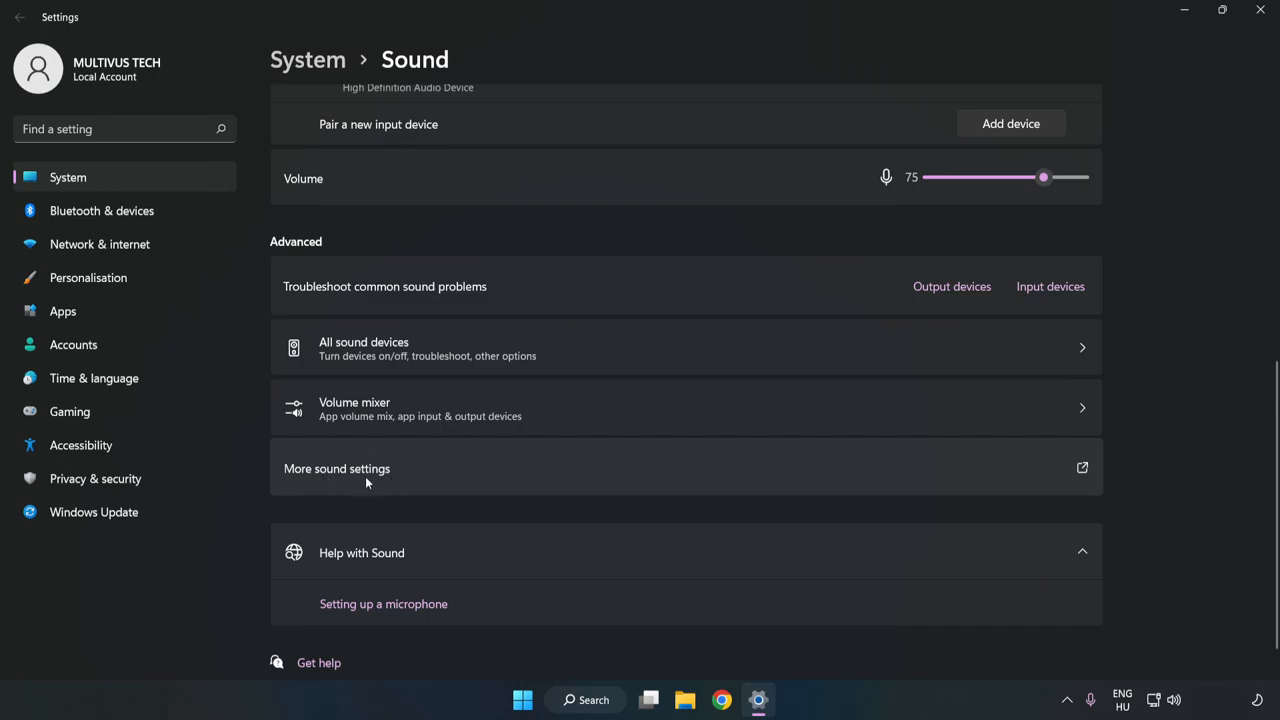
Step: In More sound settings, disable the CABLE Input playback device on the Playback tab
click(336, 468)
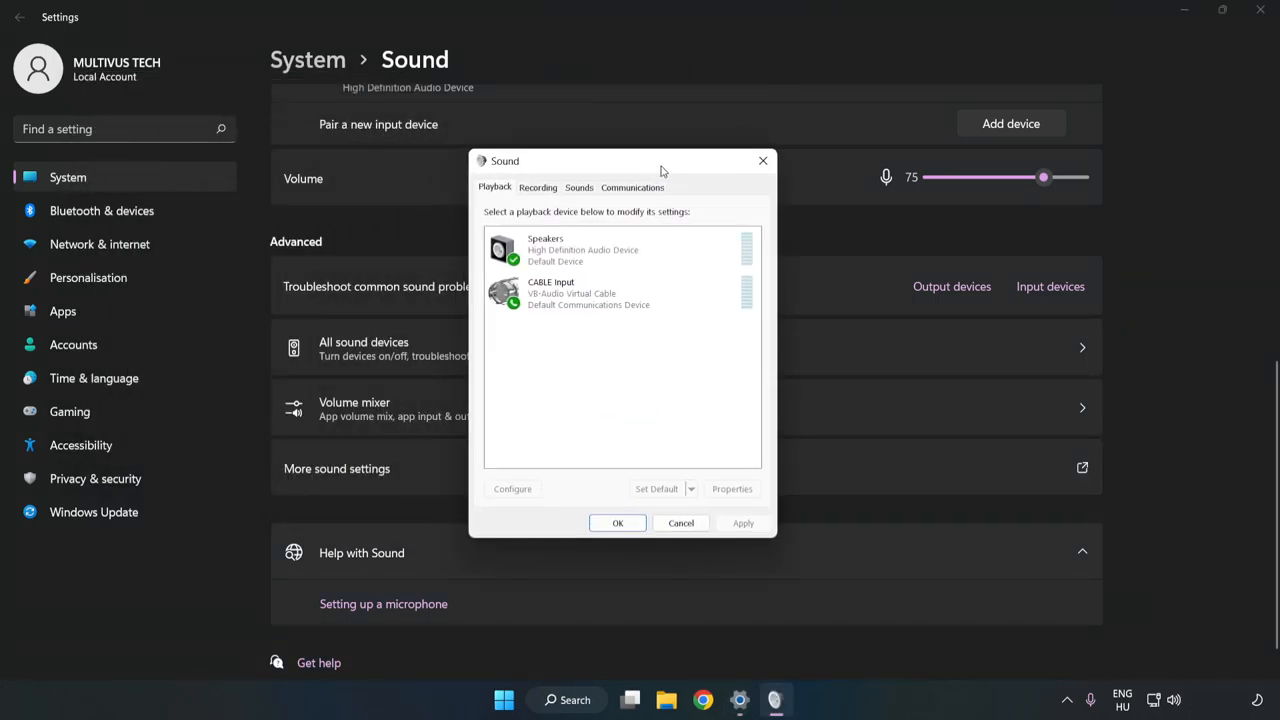
click(620, 292)
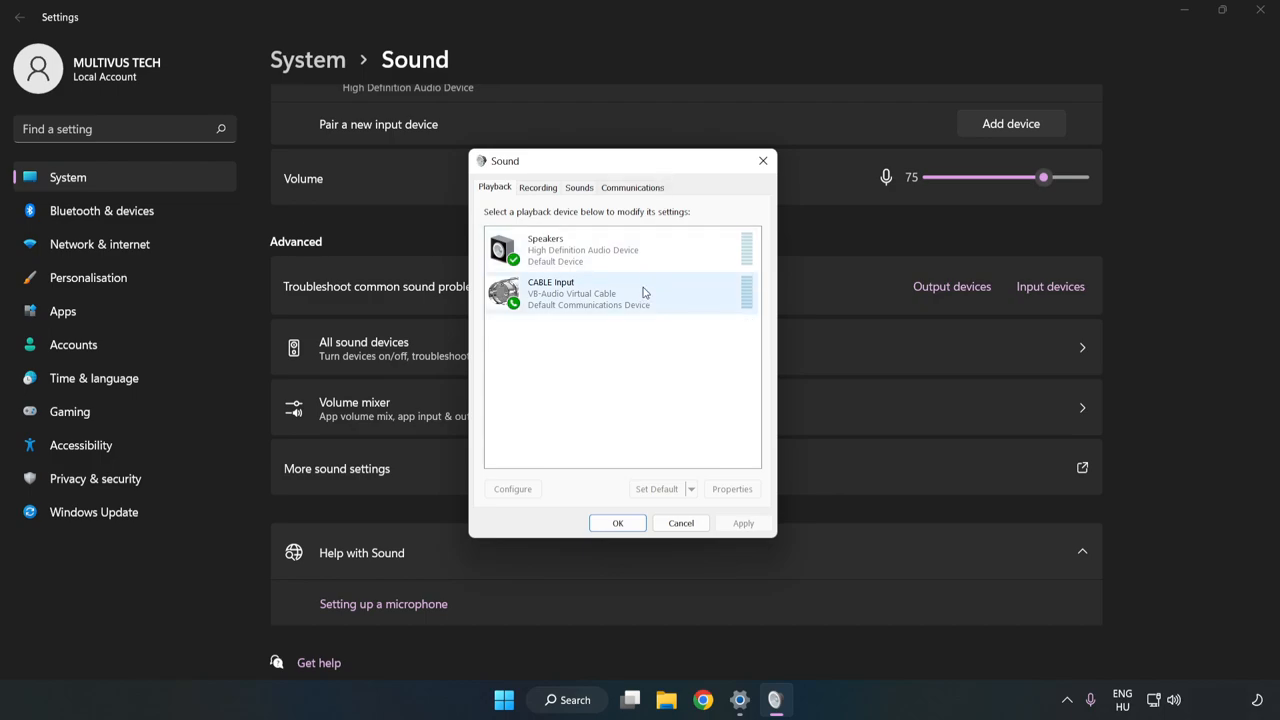
click(588, 292)
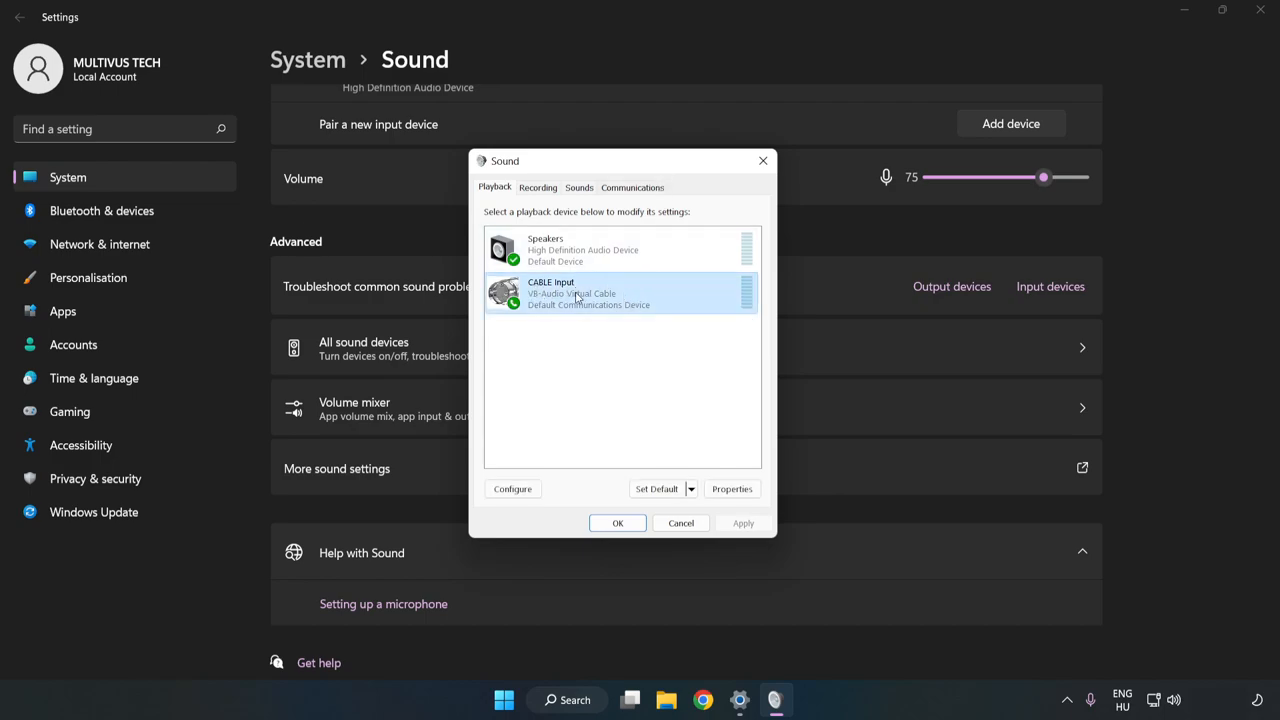
right_click(588, 292)
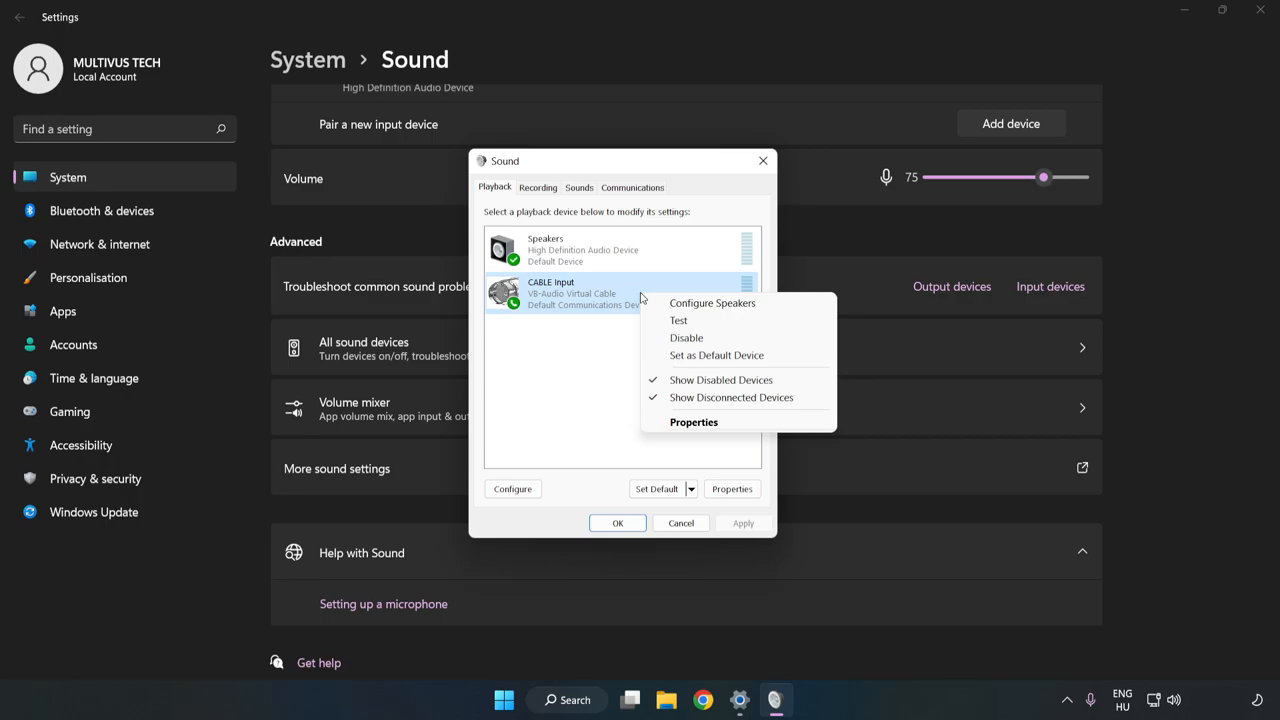
mouse_move(688, 336)
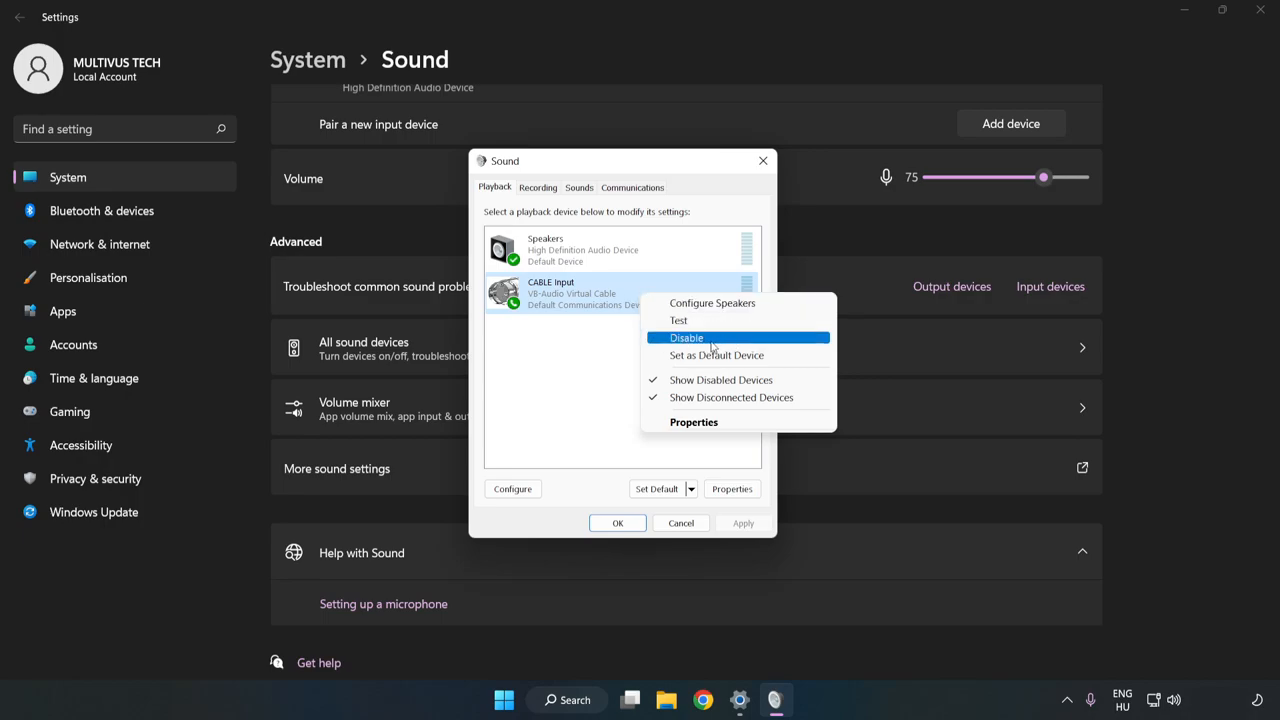
click(688, 336)
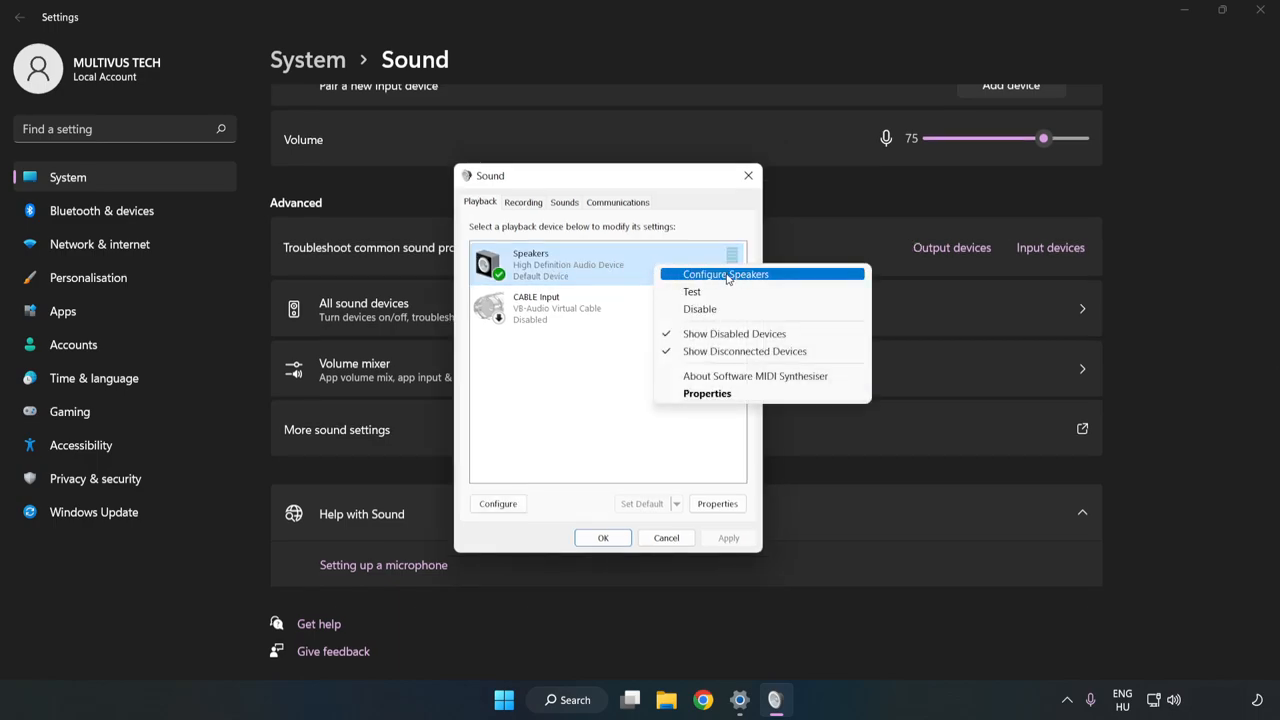
Step: Configure Speakers as 7.1 Surround with all optional and full-range speakers enabled
click(724, 274)
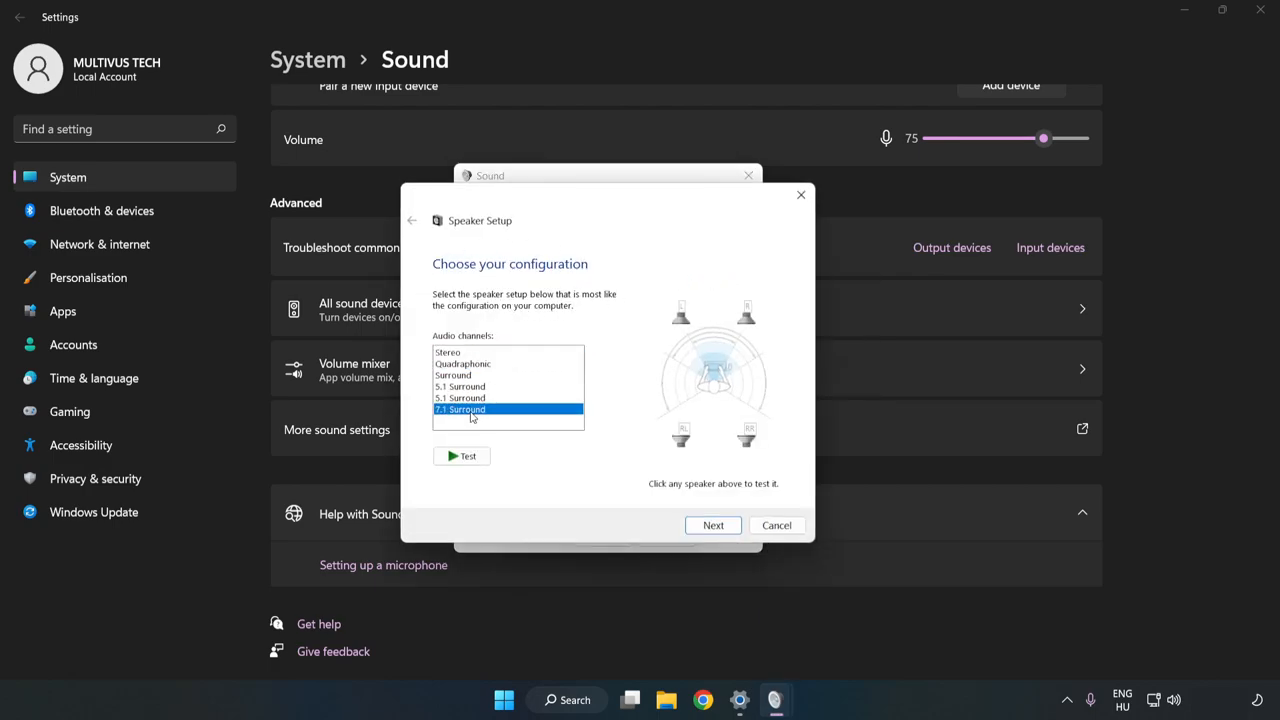
click(712, 524)
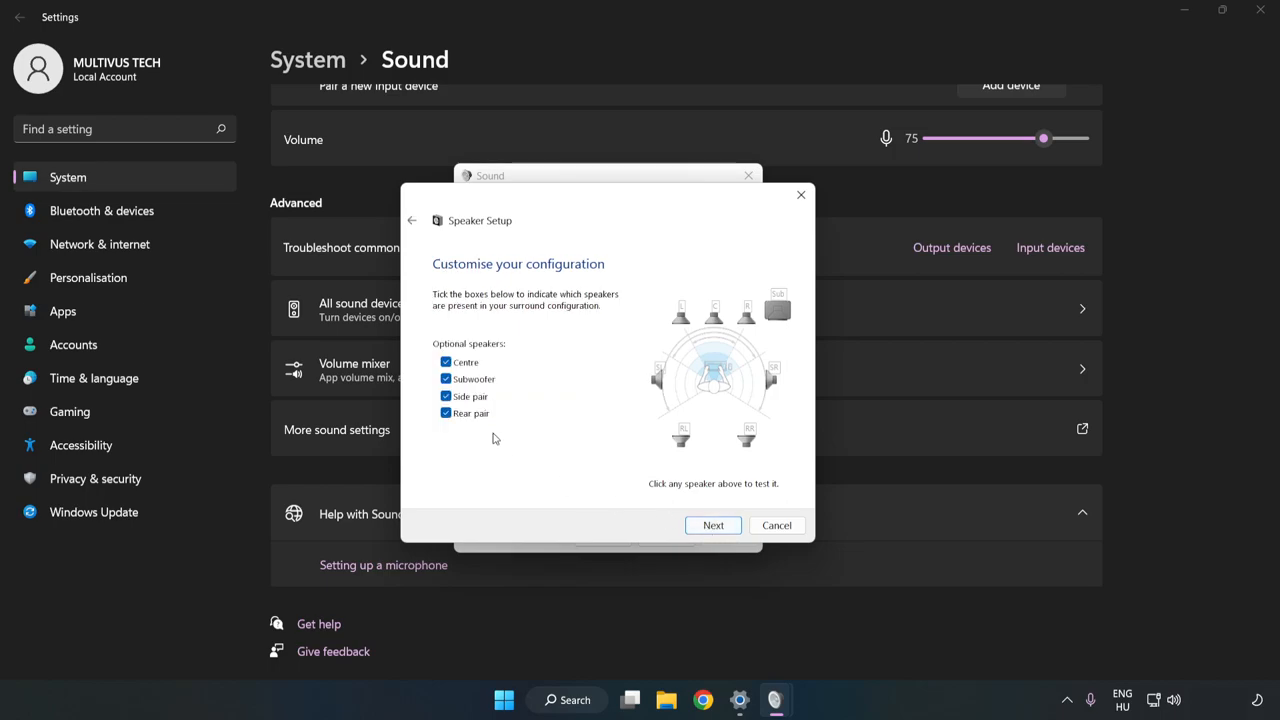
click(712, 524)
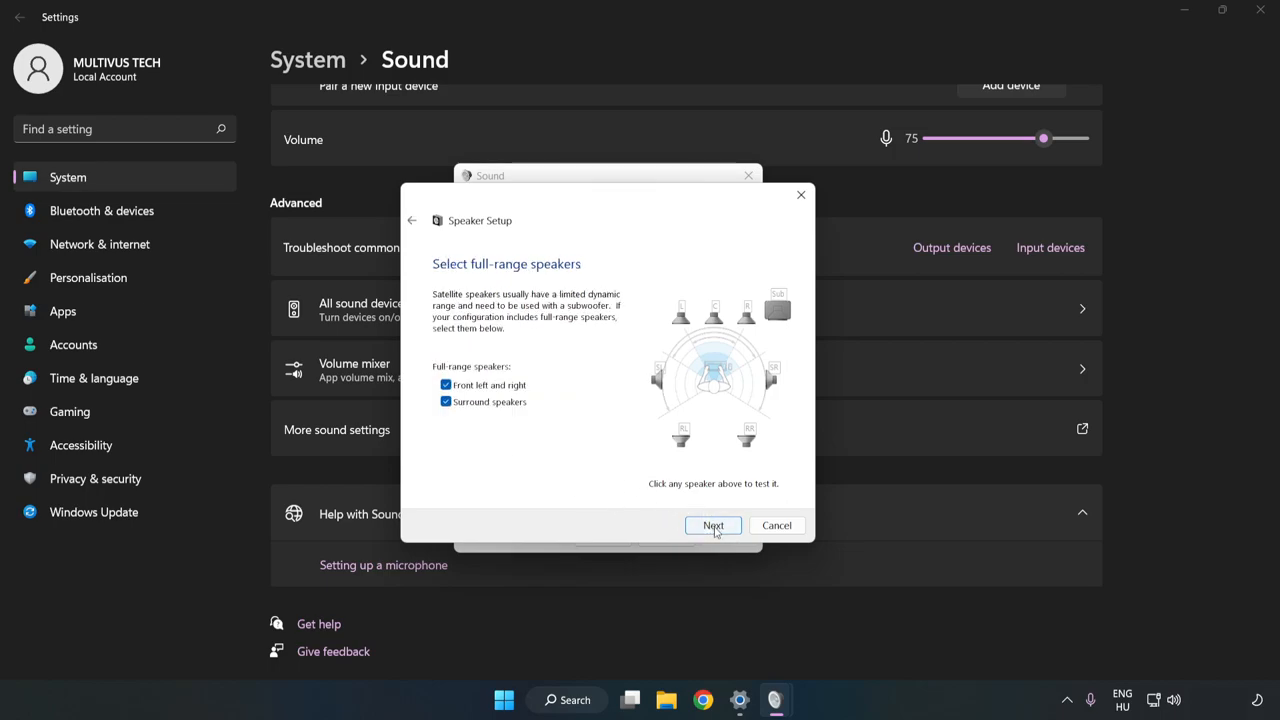
click(776, 524)
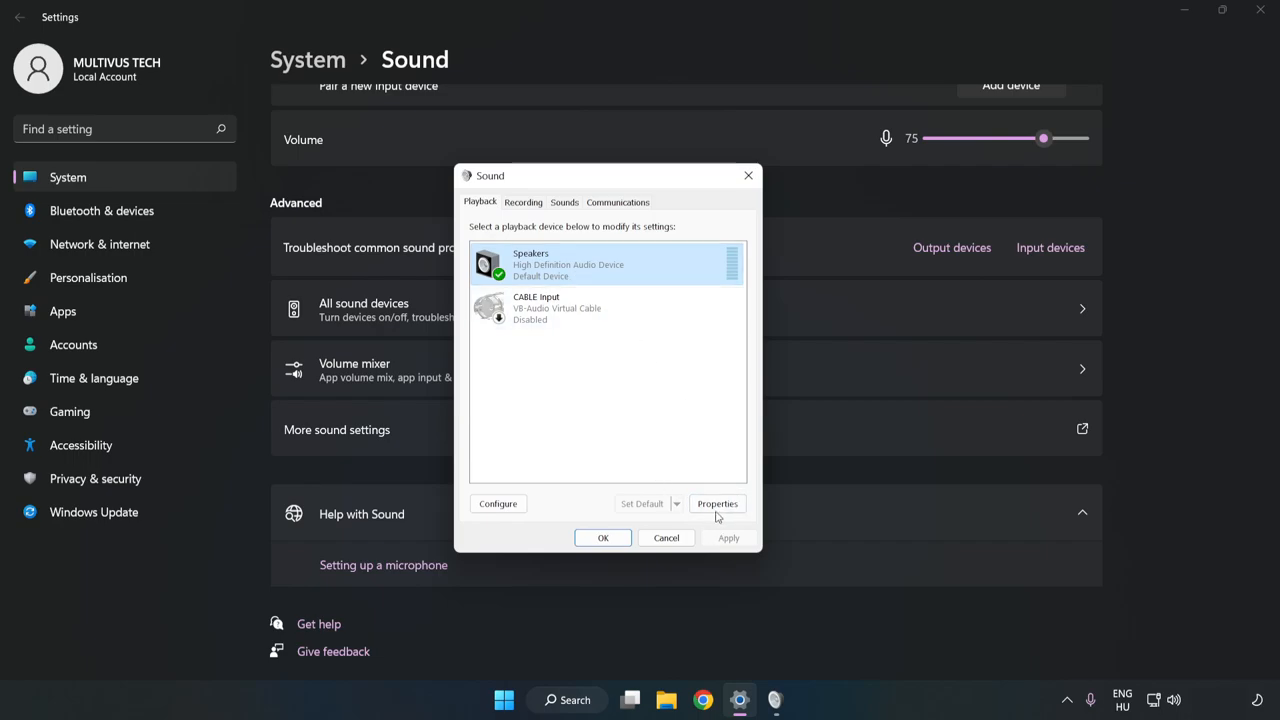
Step: In Speakers Properties, disable all audio enhancements
click(716, 504)
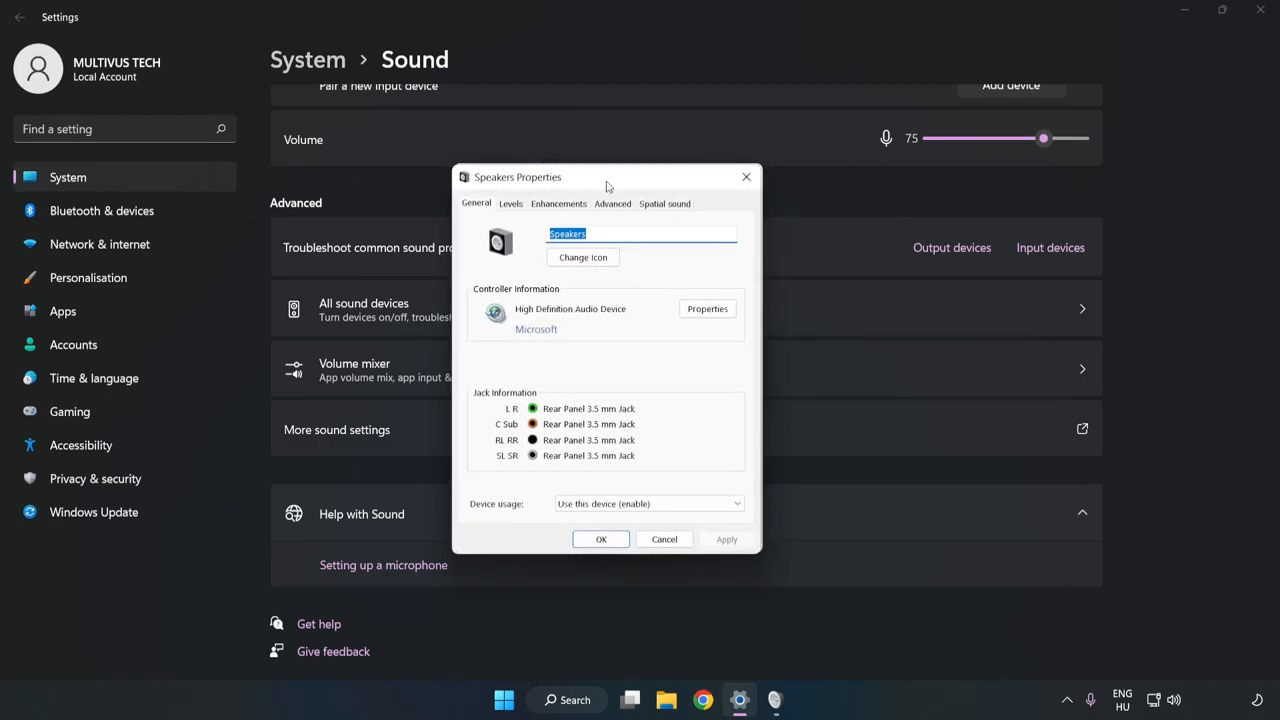
click(560, 204)
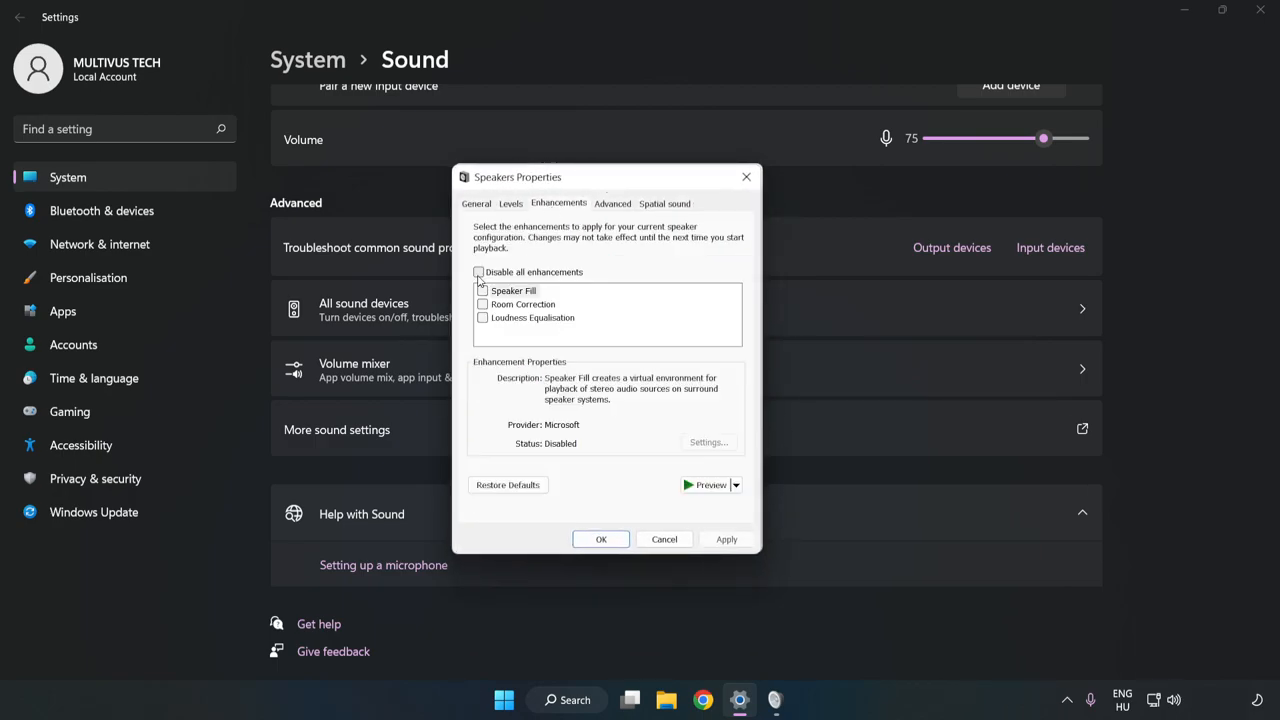
click(480, 272)
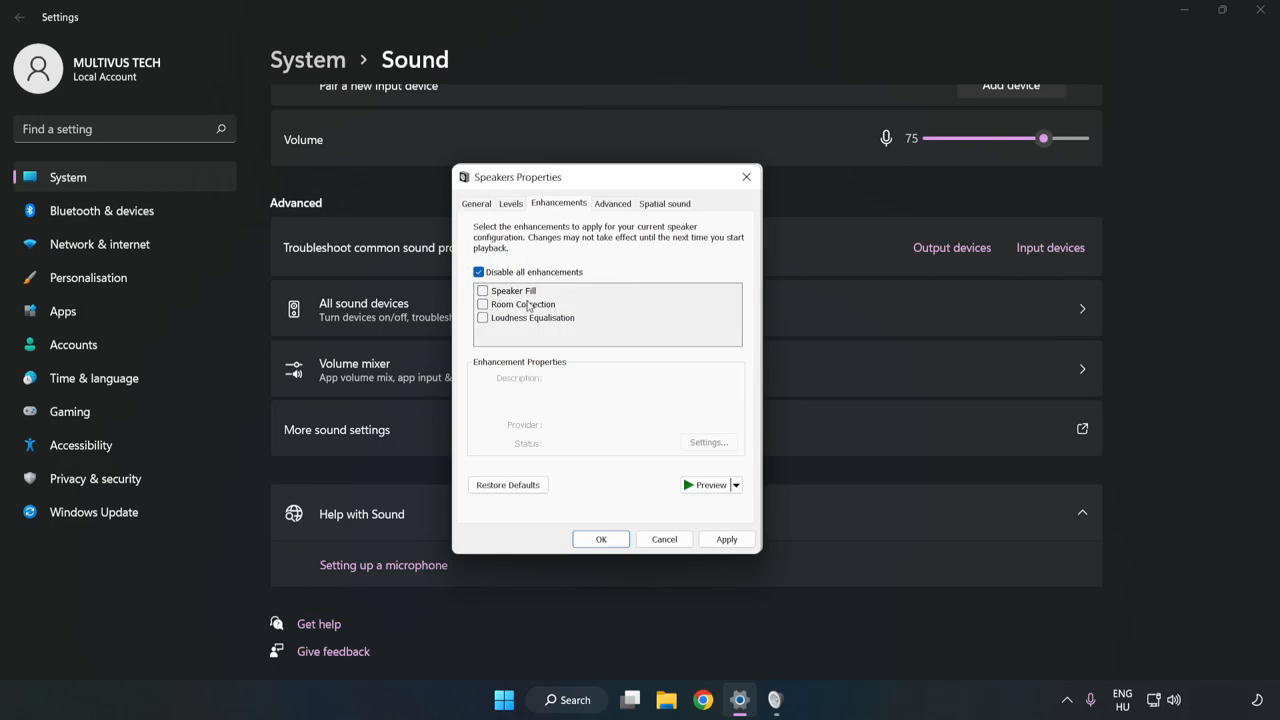
mouse_move(612, 236)
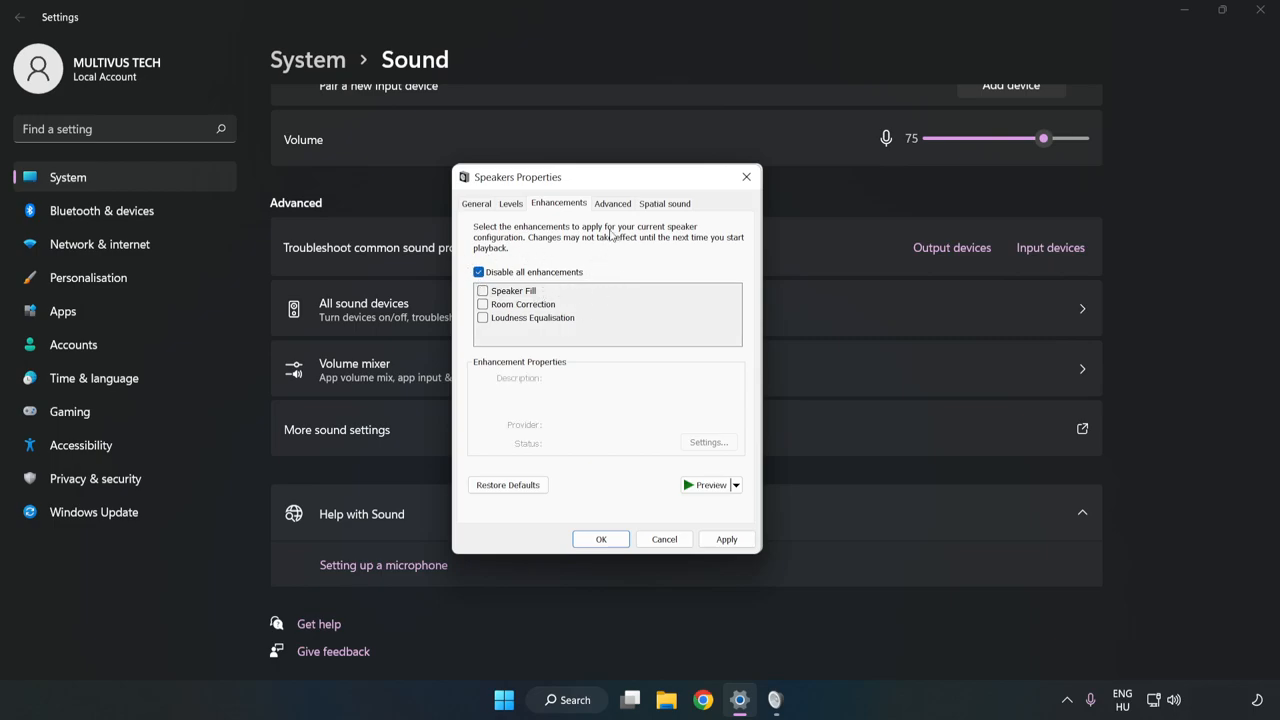
Step: Set the default format to 16 bit, 48000 Hz (DVD Quality), apply it and close the sound dialogs
click(612, 204)
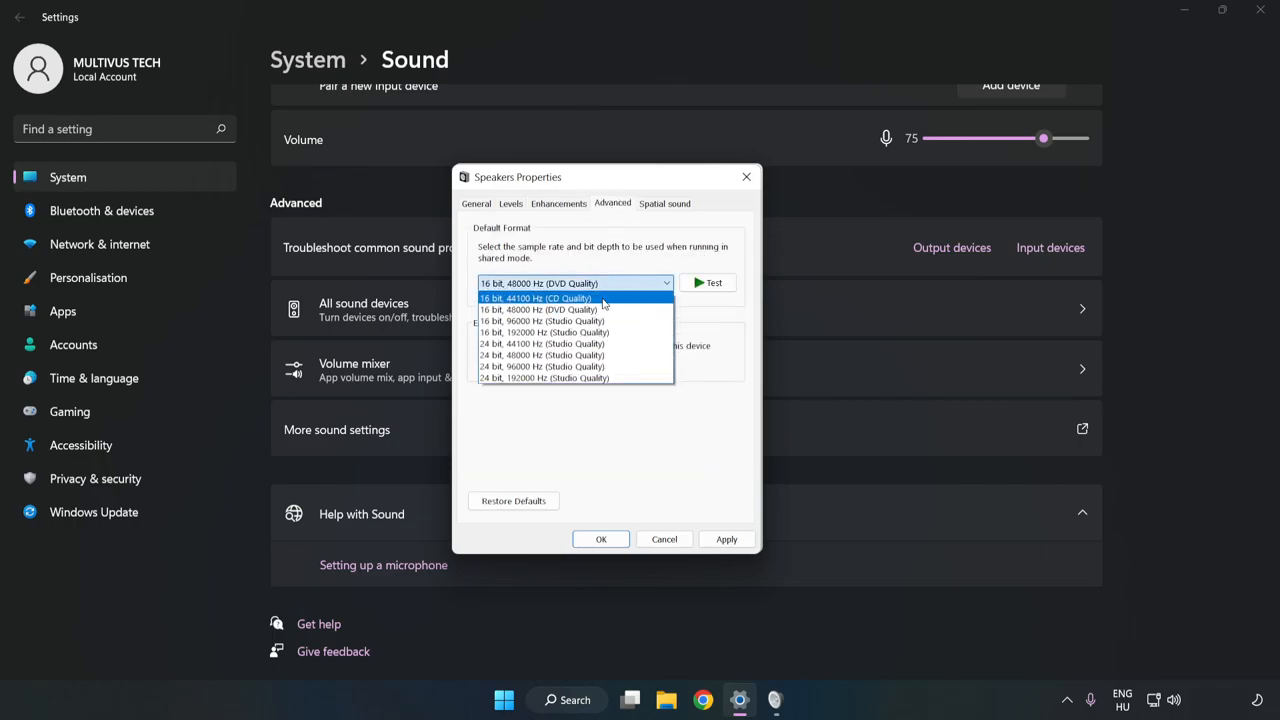
click(576, 284)
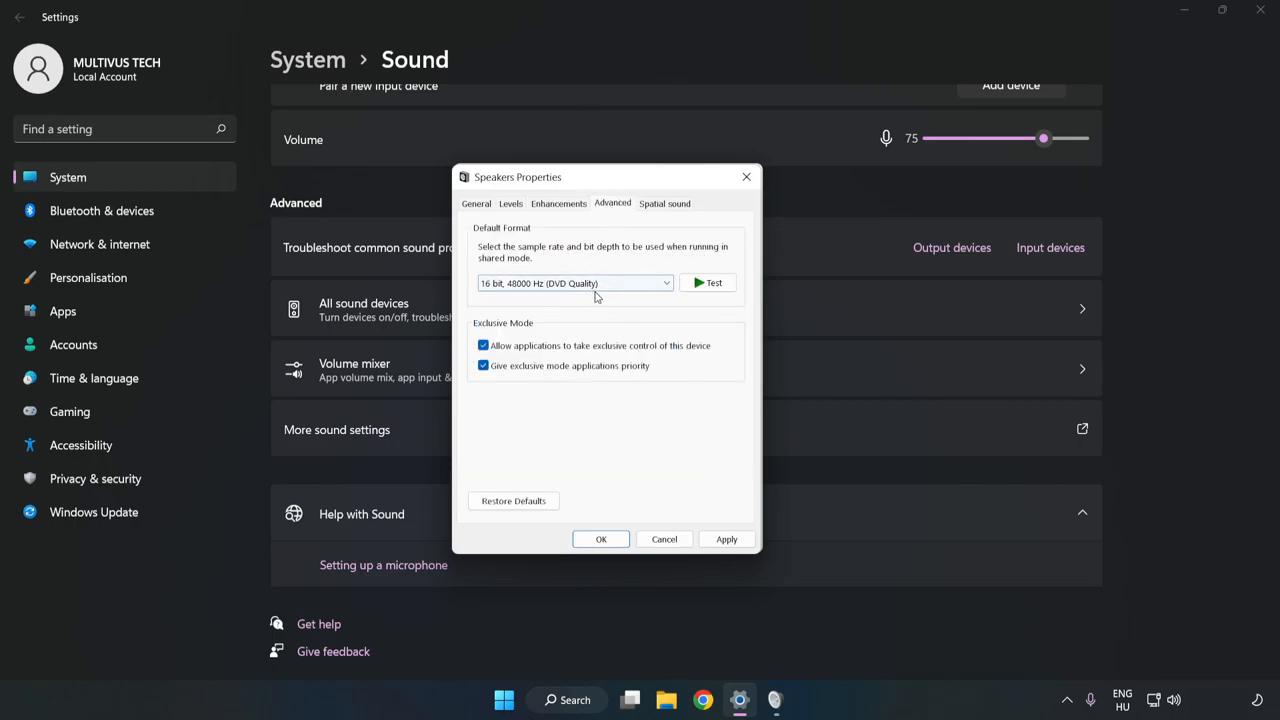
click(726, 540)
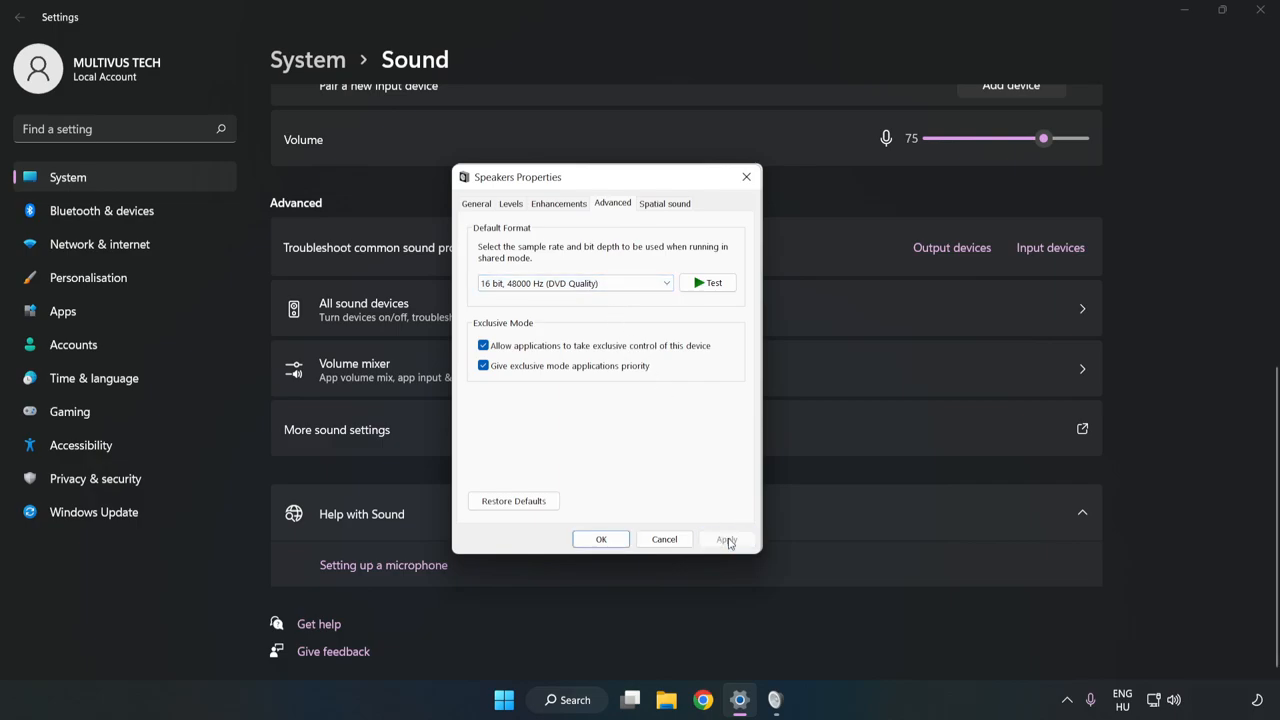
click(600, 540)
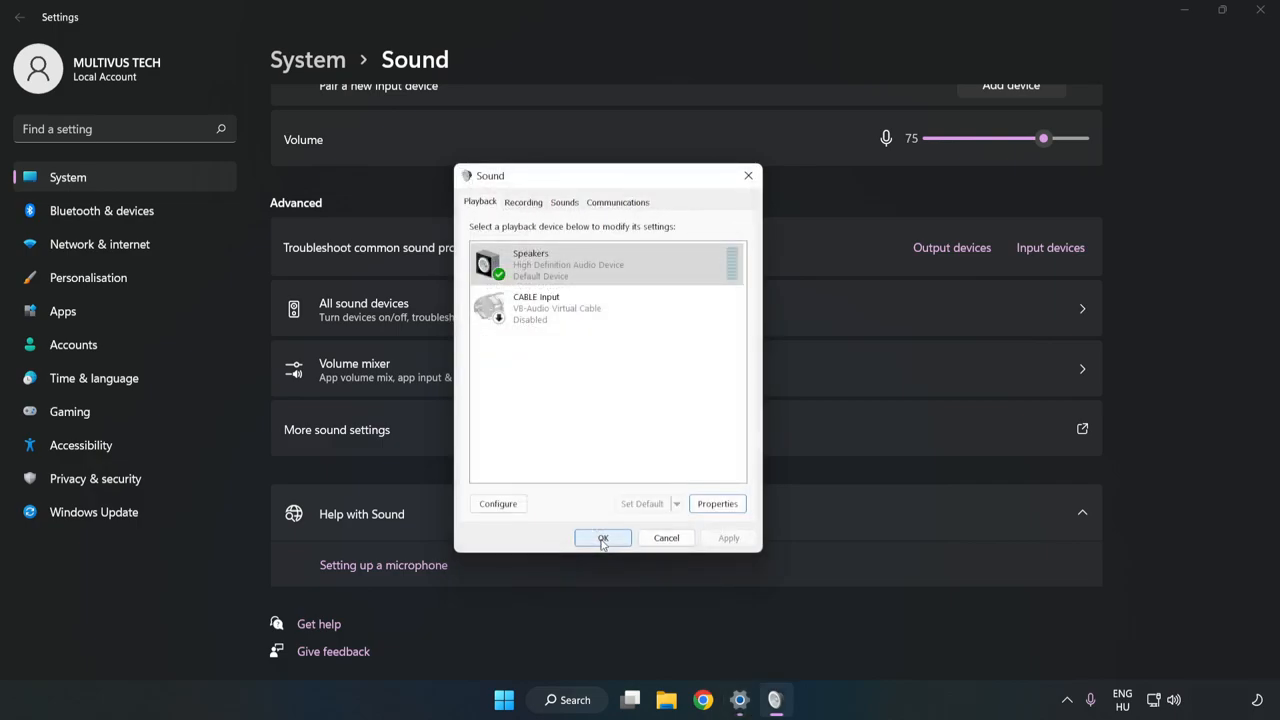
click(602, 538)
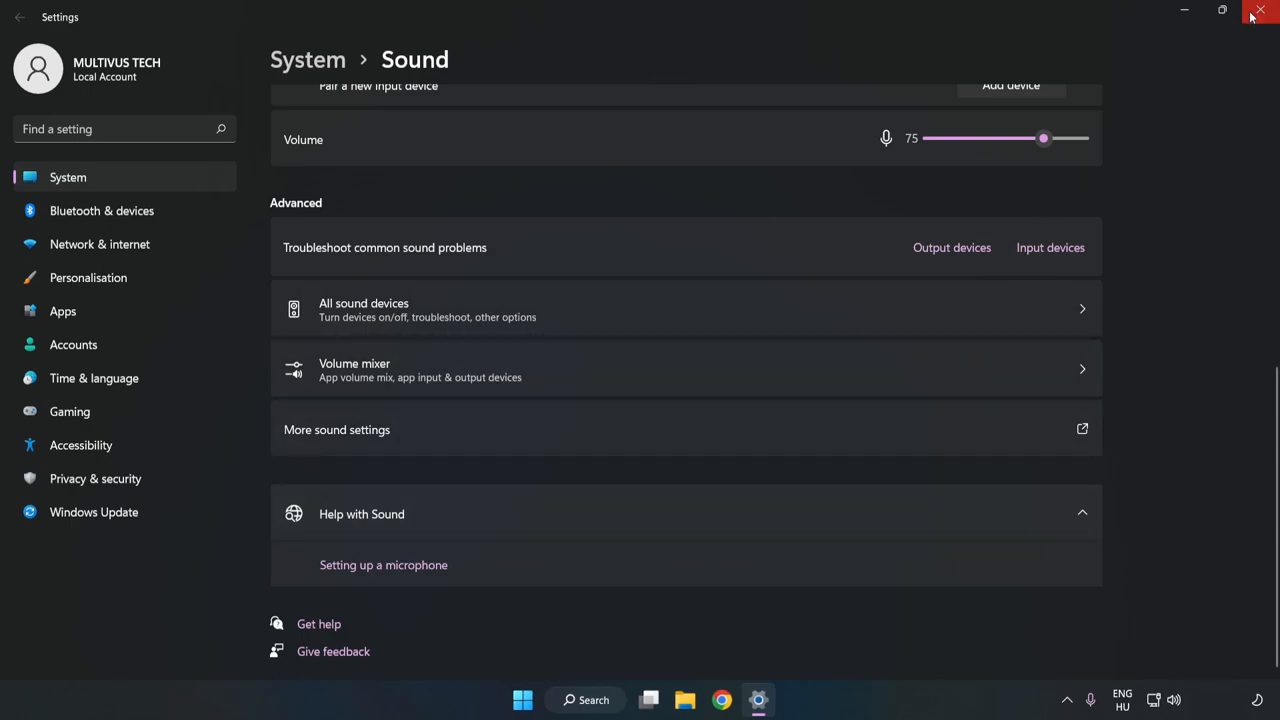
Step: Close the Settings window, leaving the desktop showing
click(1260, 12)
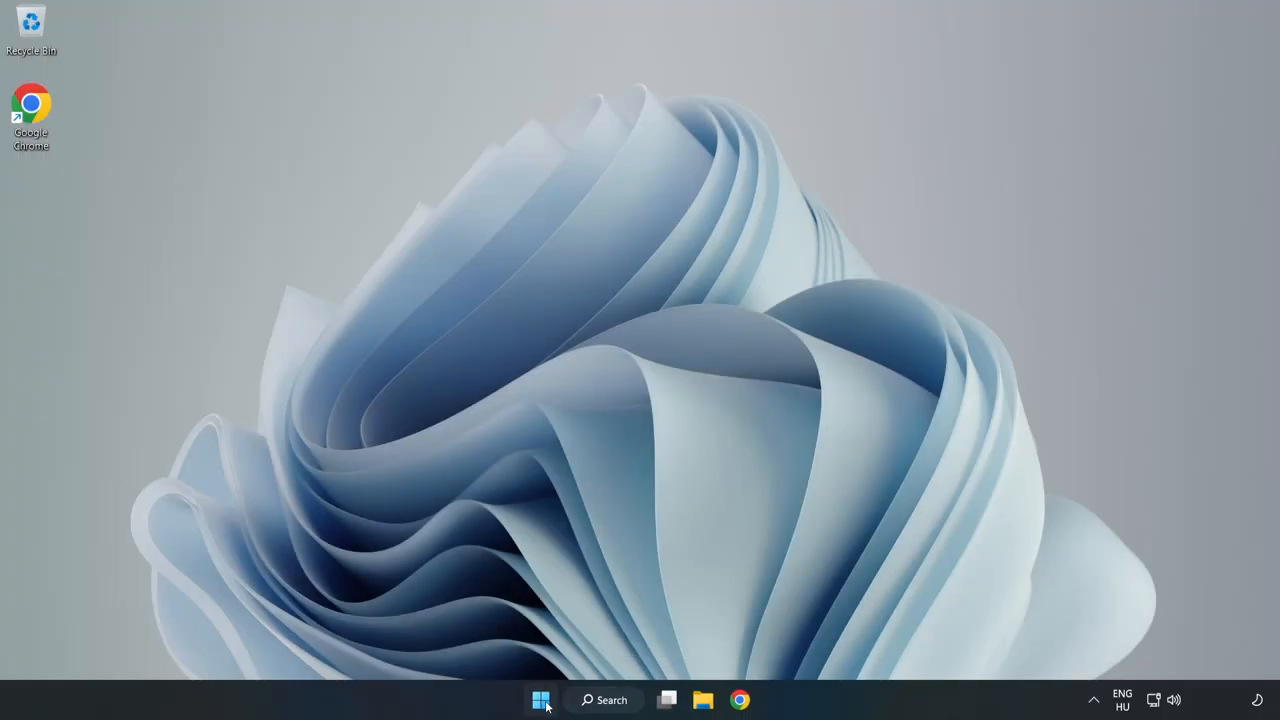
click(540, 700)
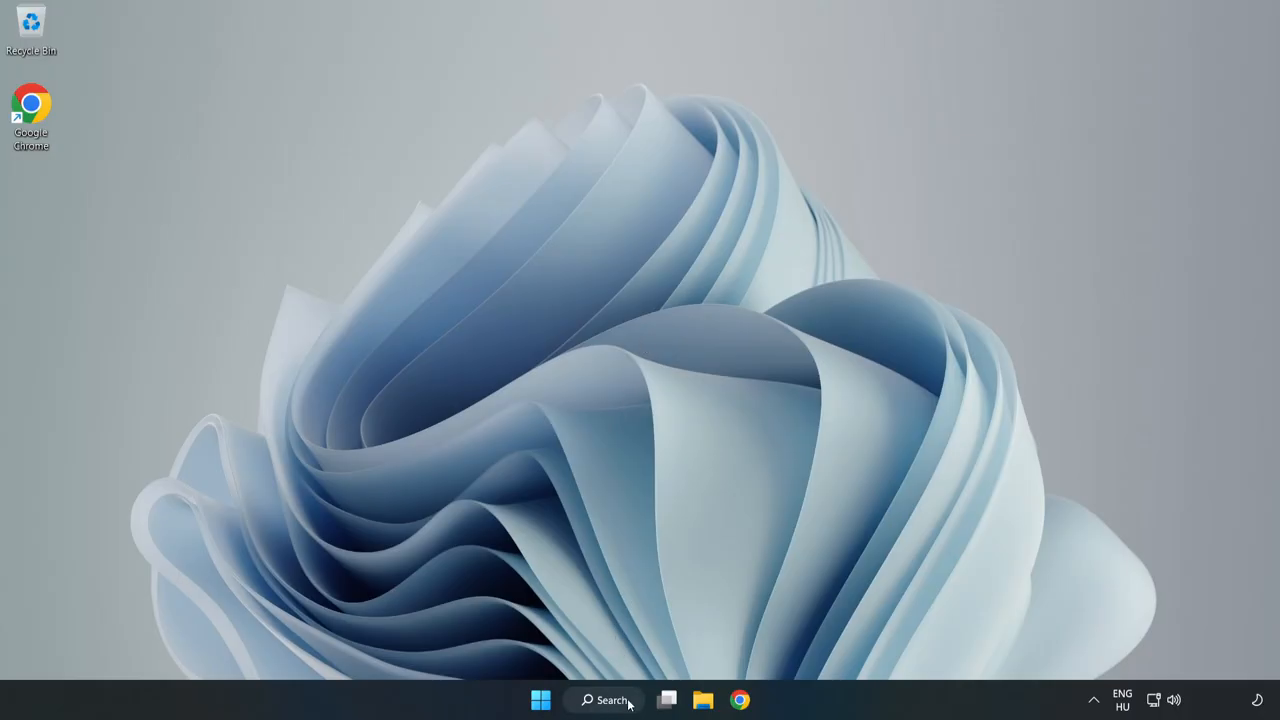
Step: Search for 'device mag' in Windows Search and launch Device Manager from the results
click(604, 700)
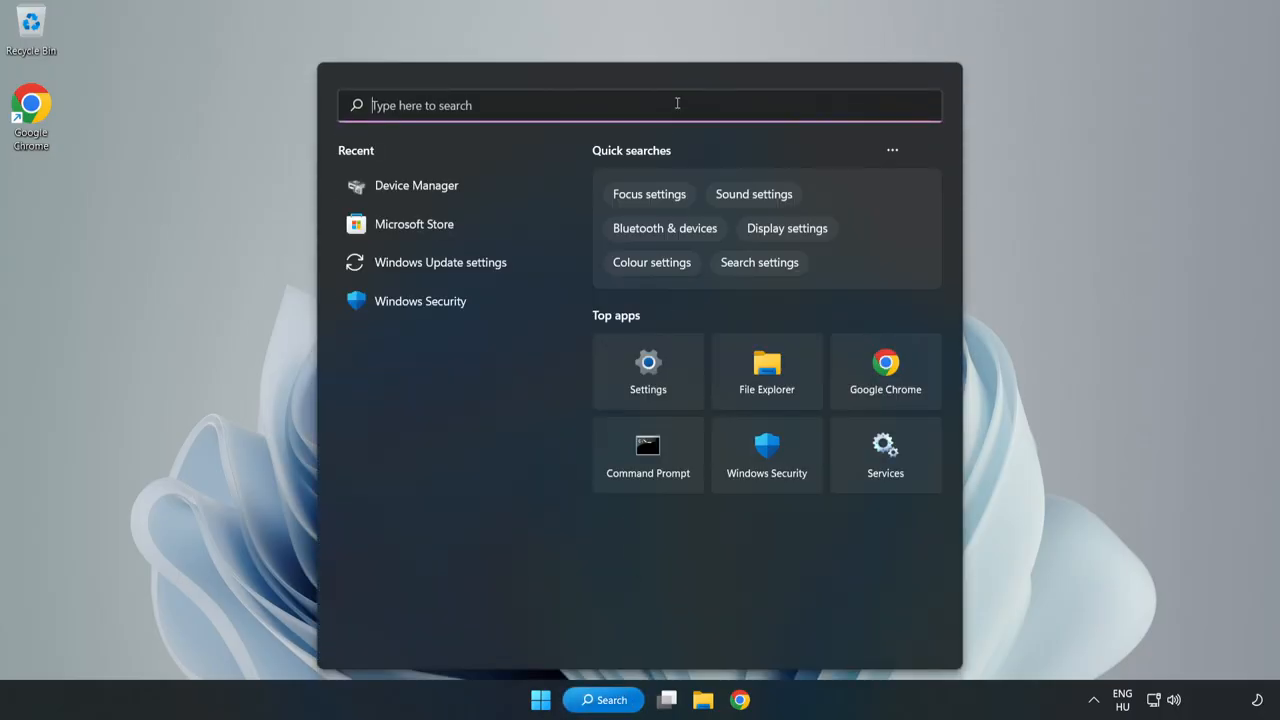
text(device mag)
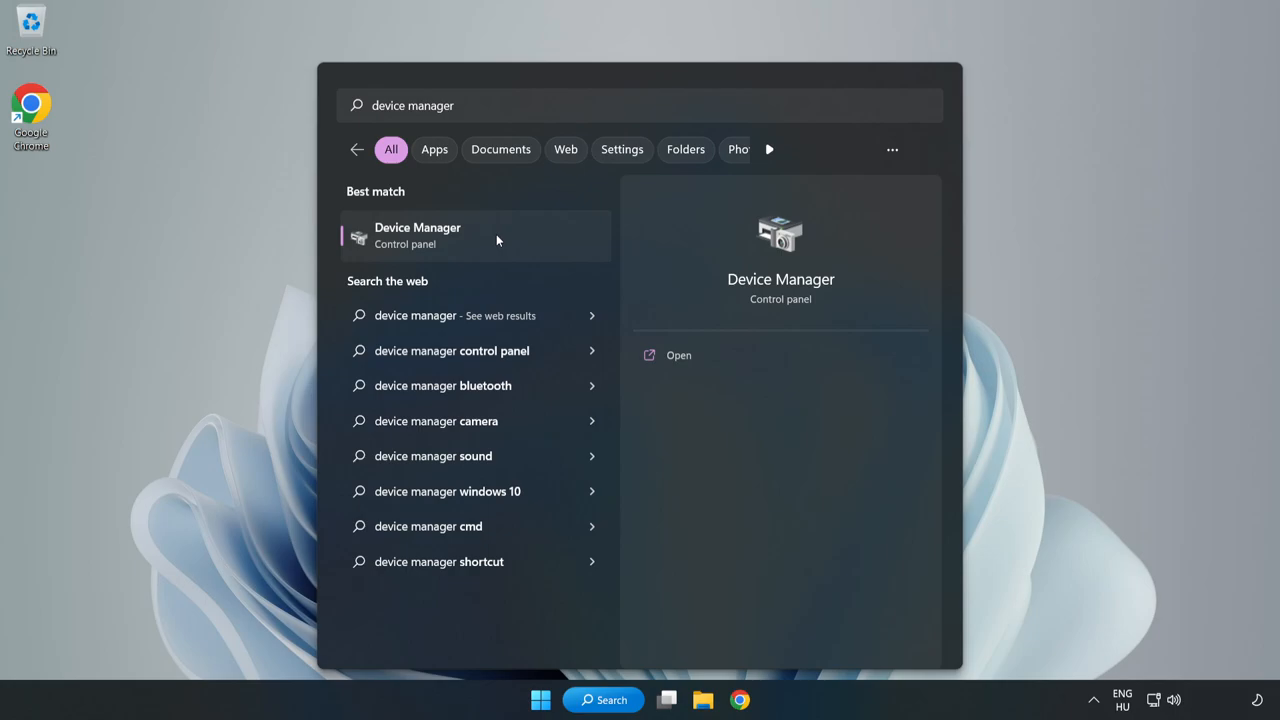
click(416, 236)
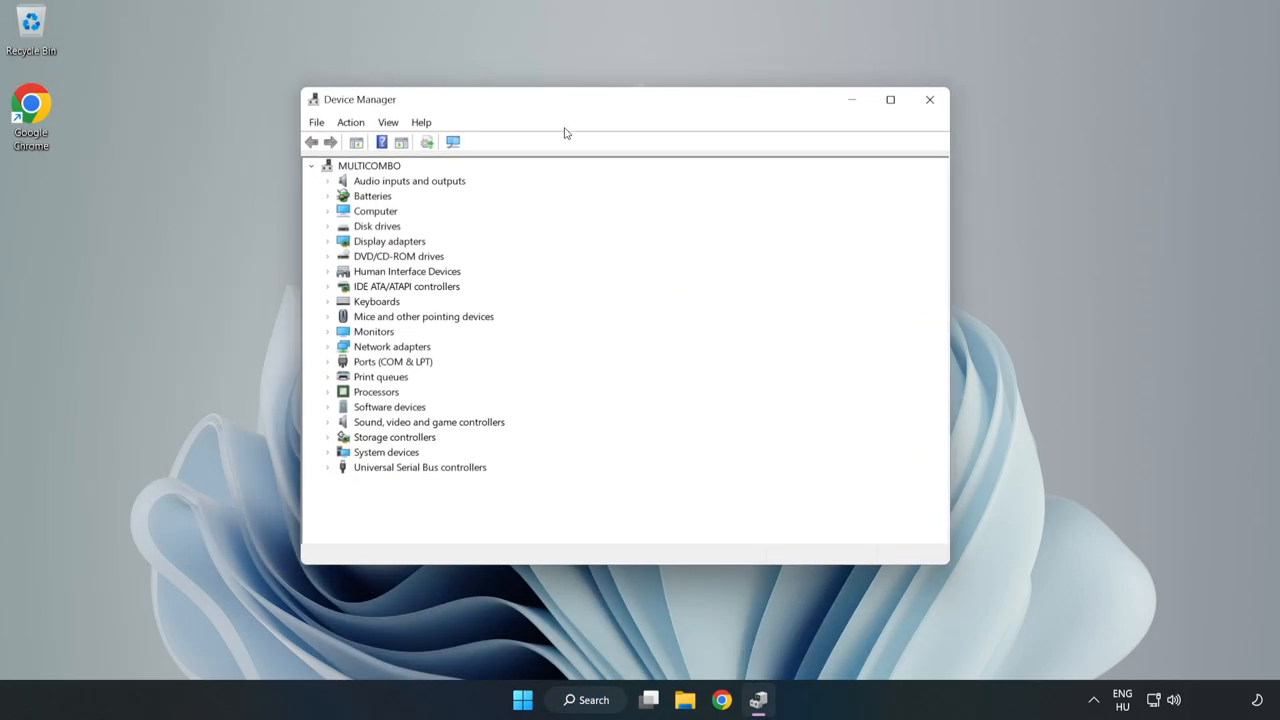
Step: Start Update driver for the High Definition Audio Device under Sound, video and game controllers
click(428, 420)
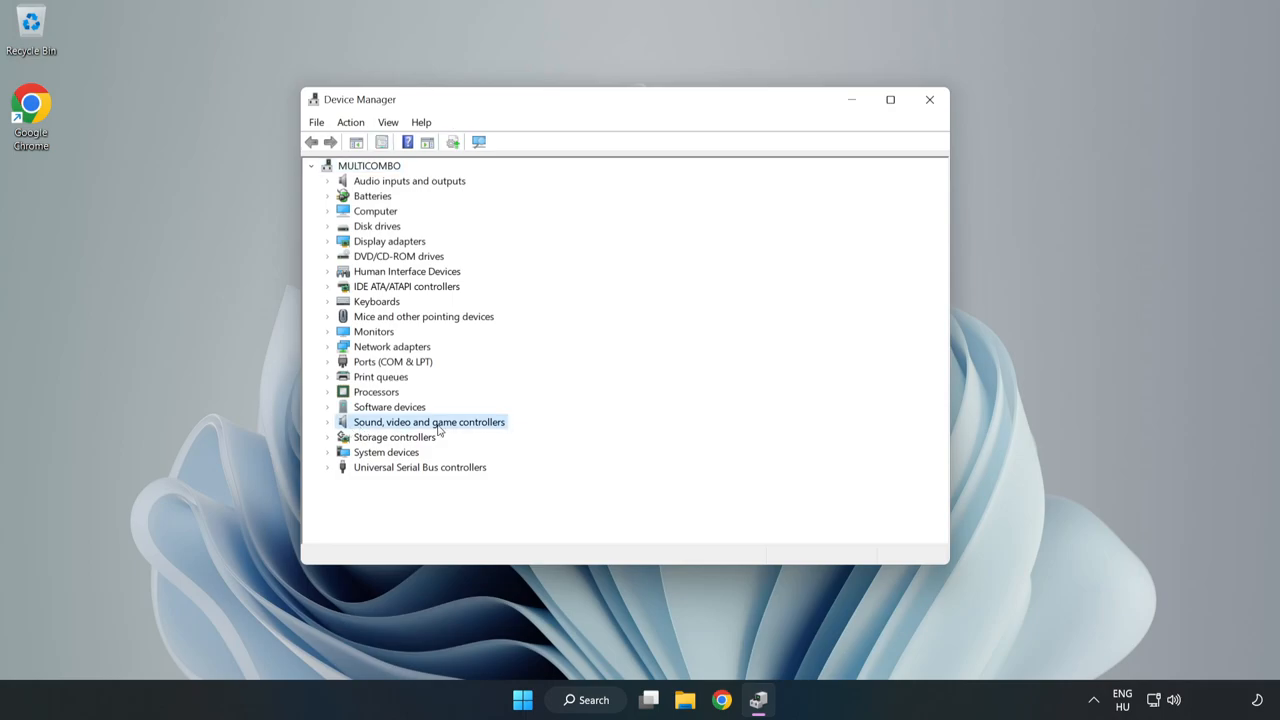
mouse_move(330, 428)
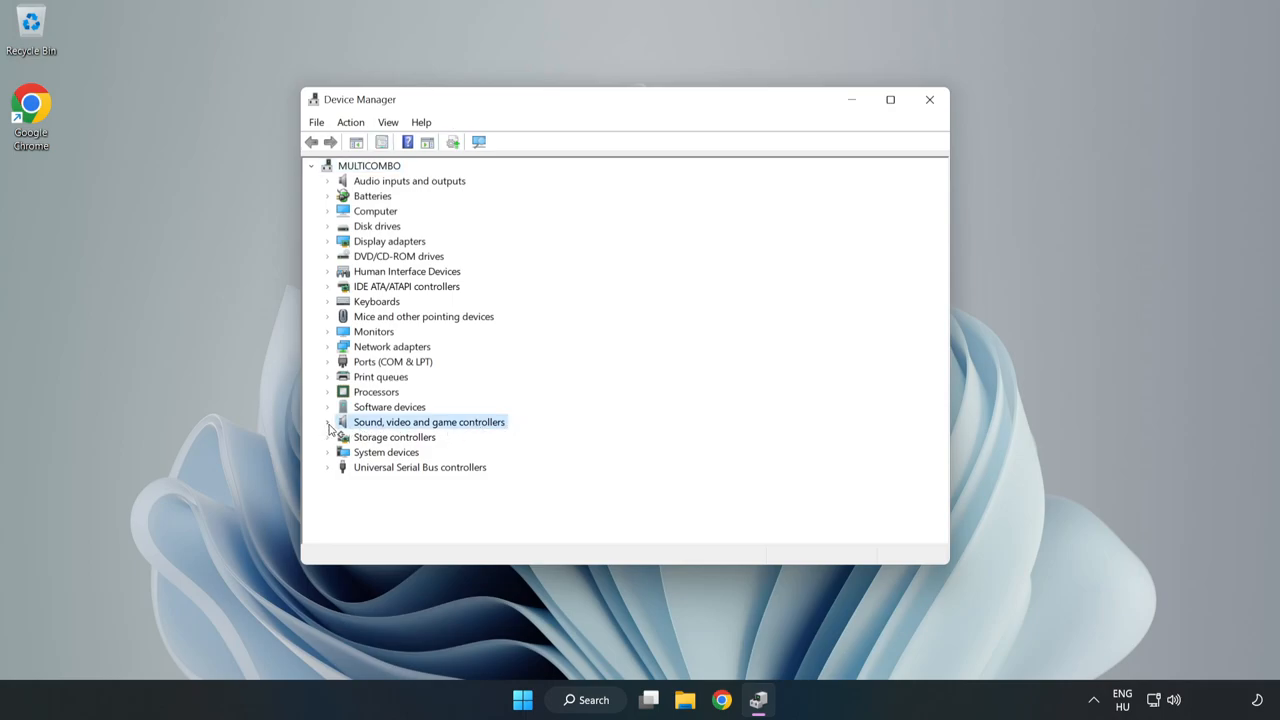
click(328, 422)
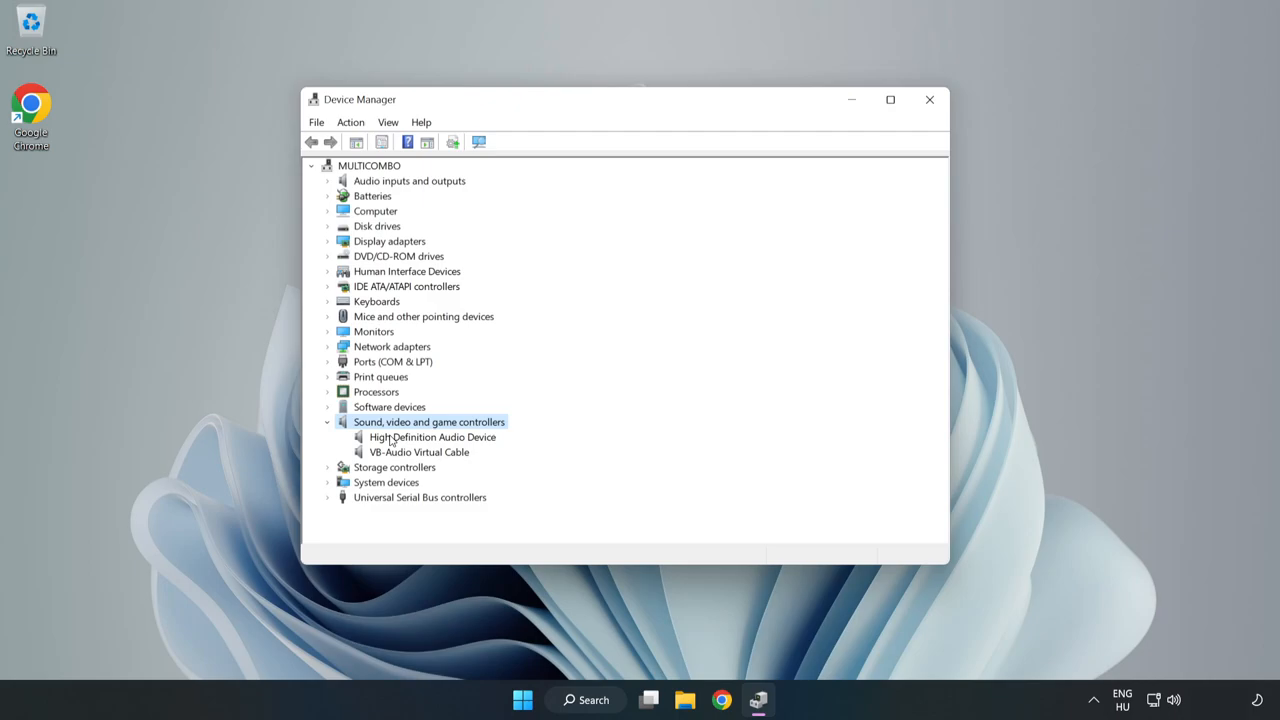
click(432, 436)
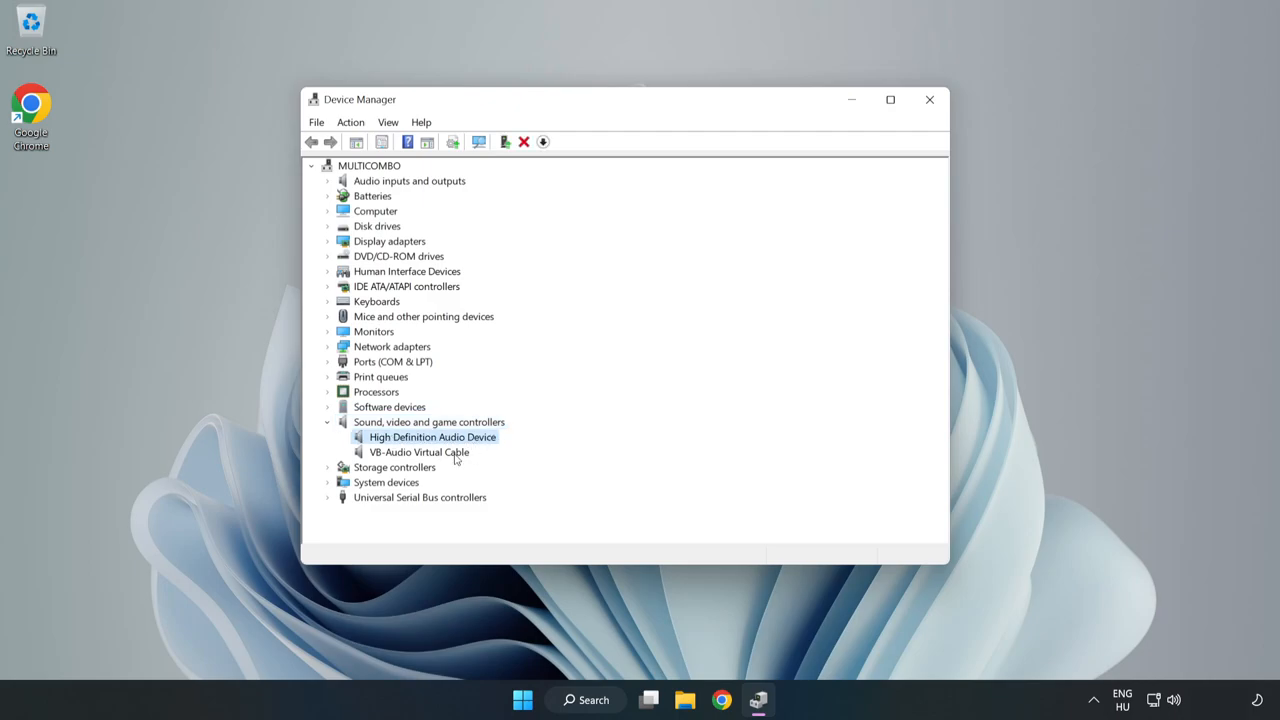
right_click(432, 436)
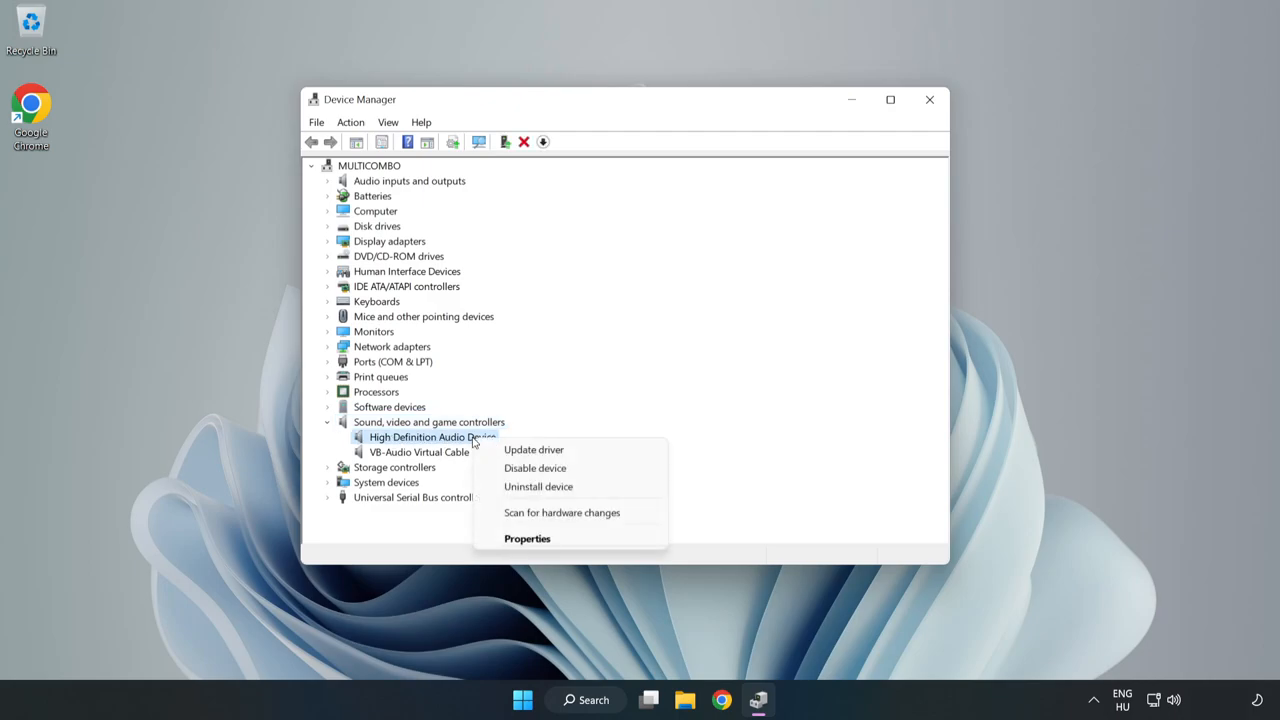
mouse_move(532, 448)
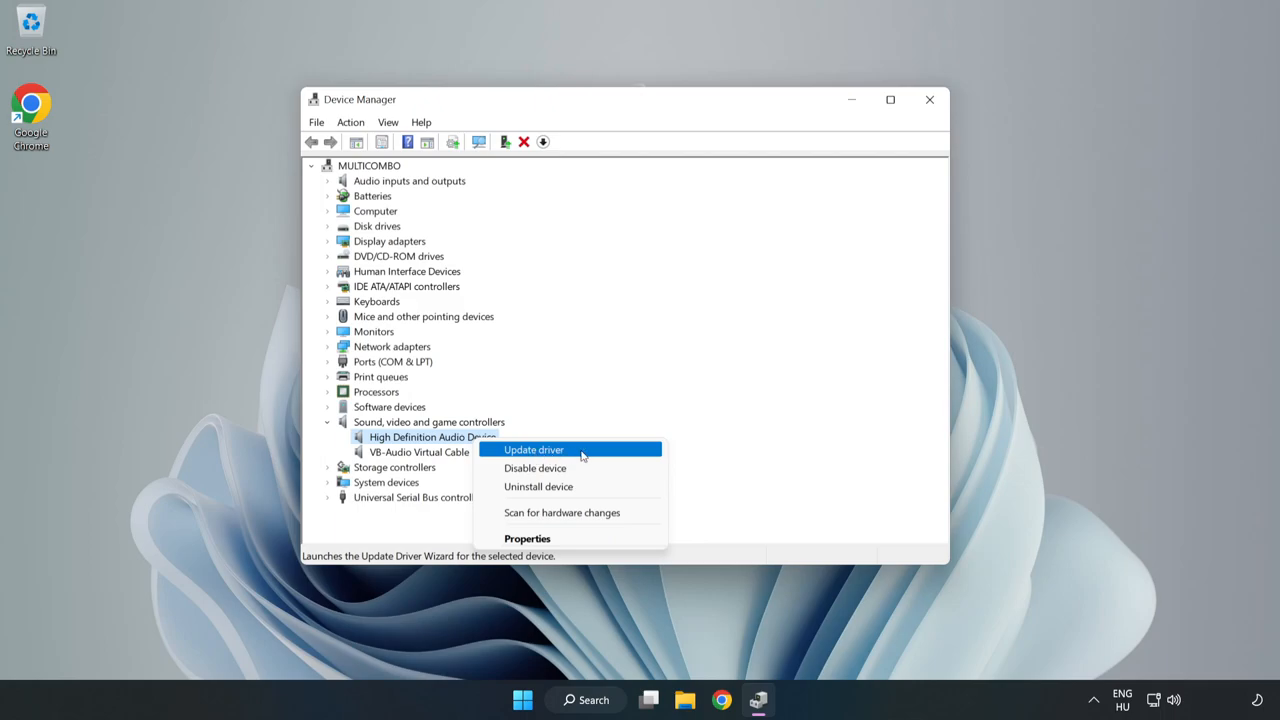
click(532, 448)
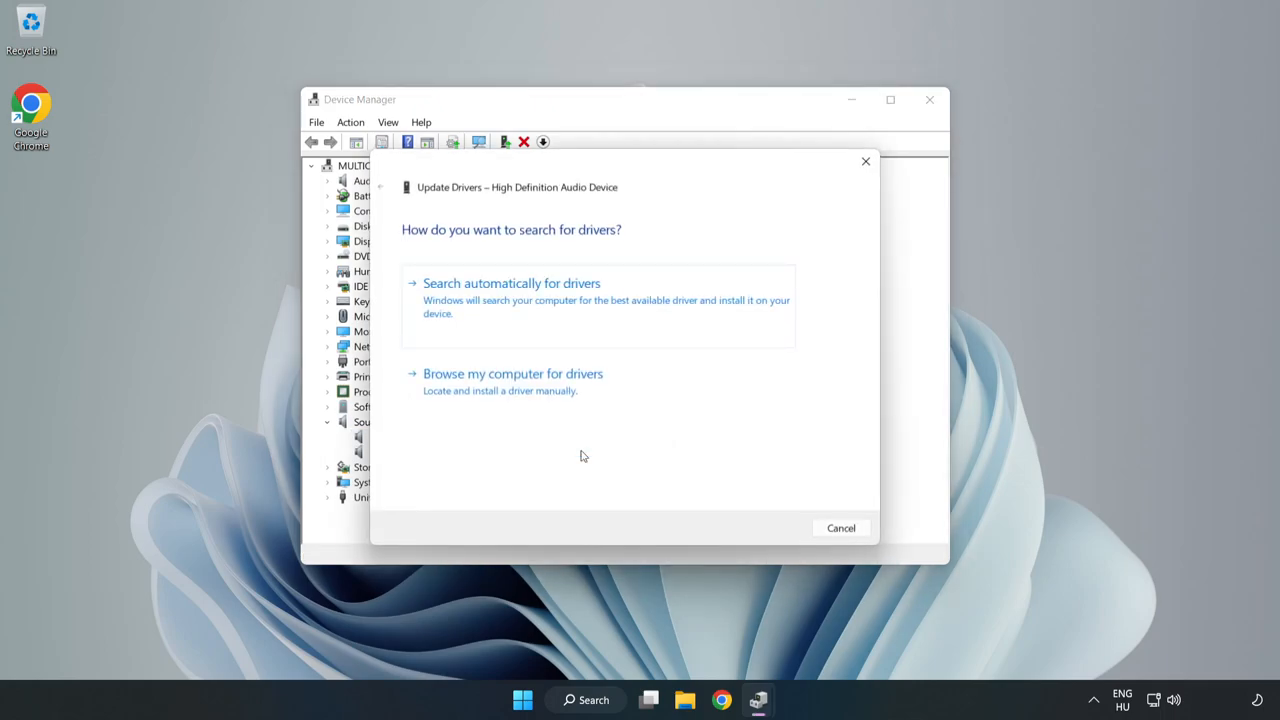
mouse_move(456, 300)
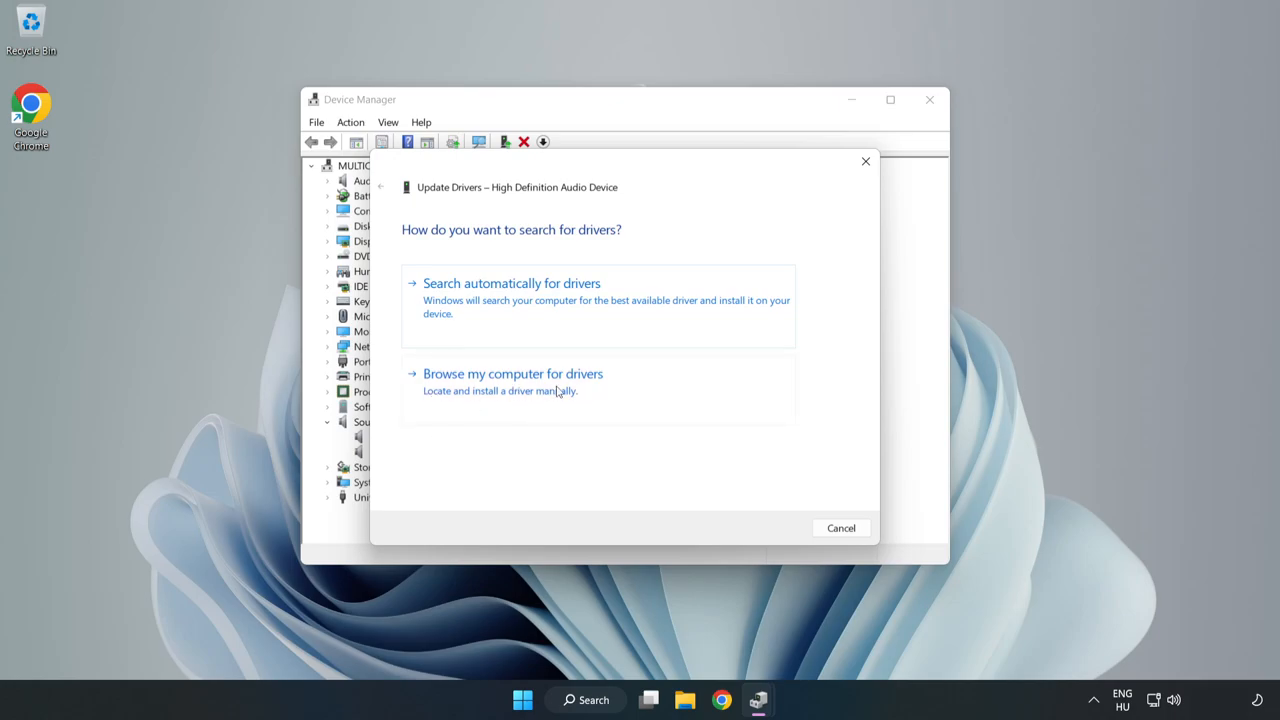
Step: Reinstall the High Definition Audio Device driver from the local compatible list, accepting the warning
click(512, 374)
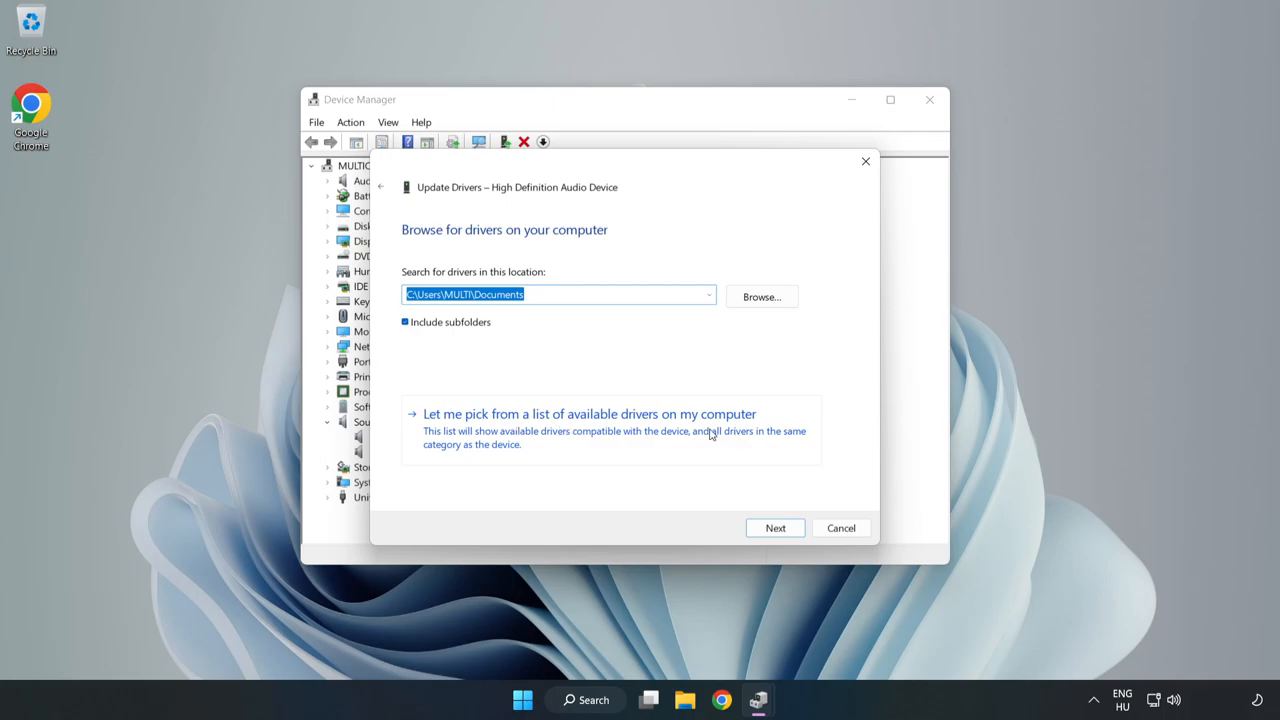
mouse_move(668, 440)
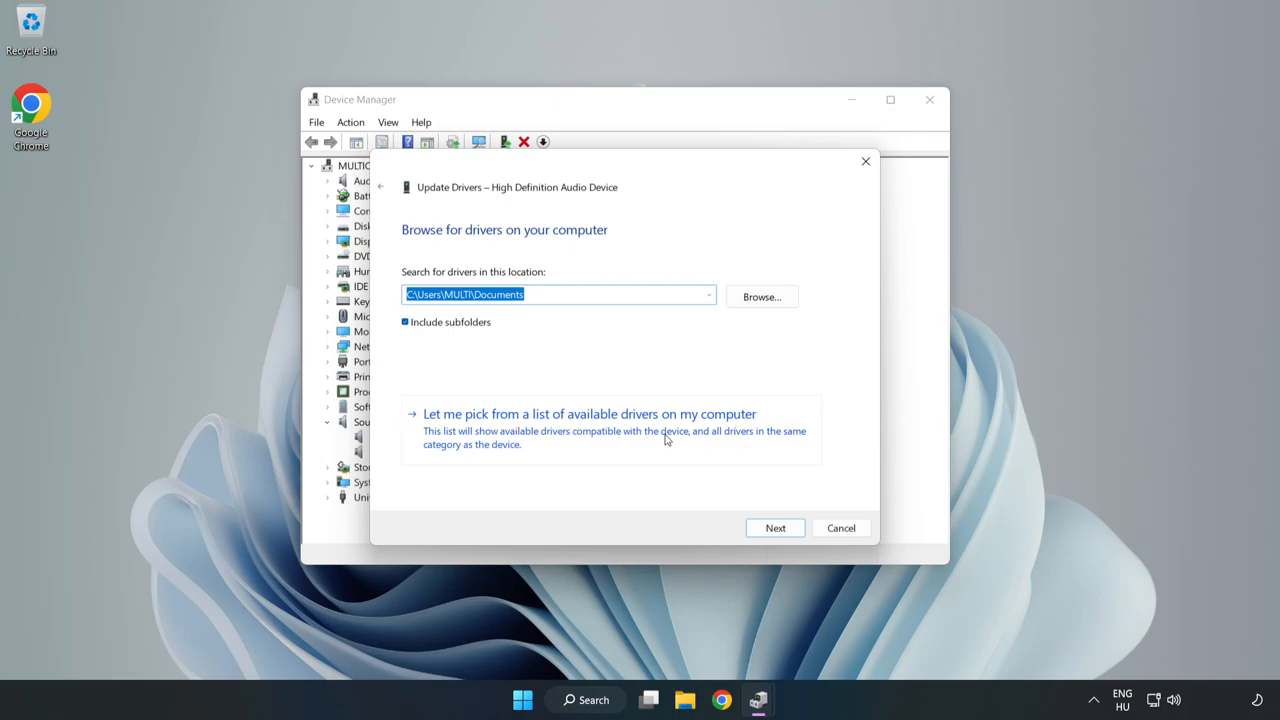
click(588, 412)
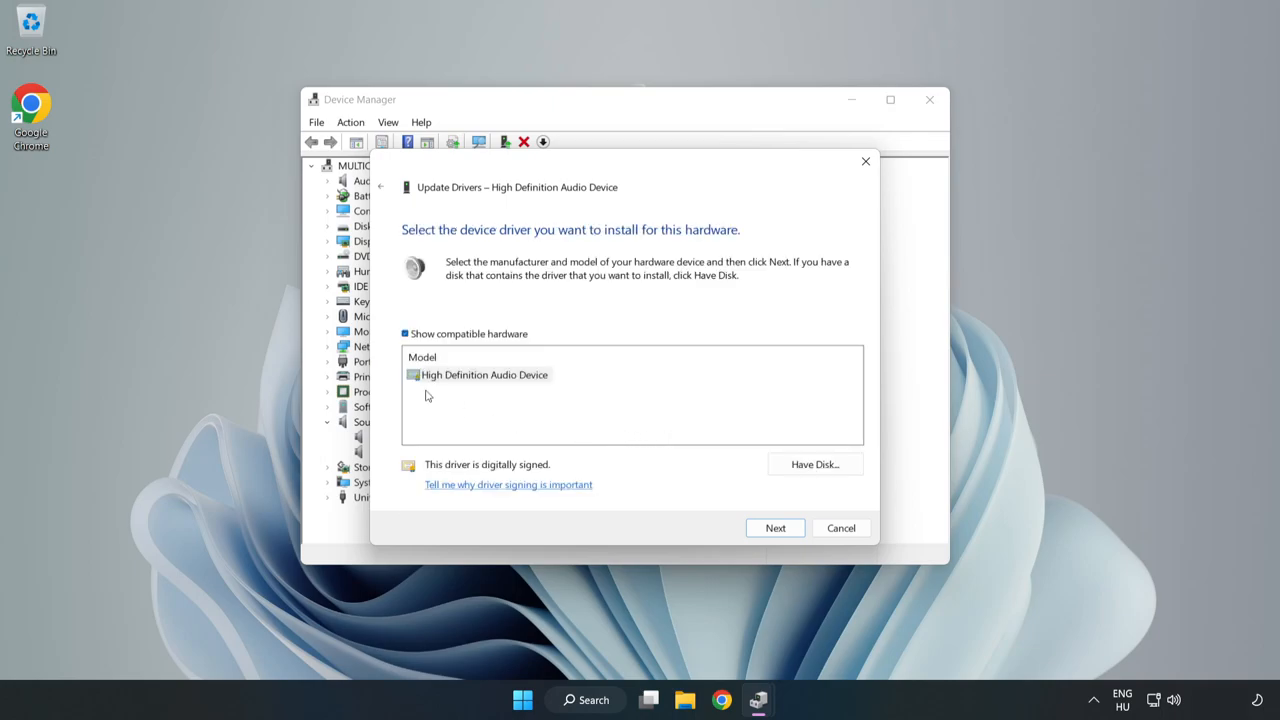
click(484, 374)
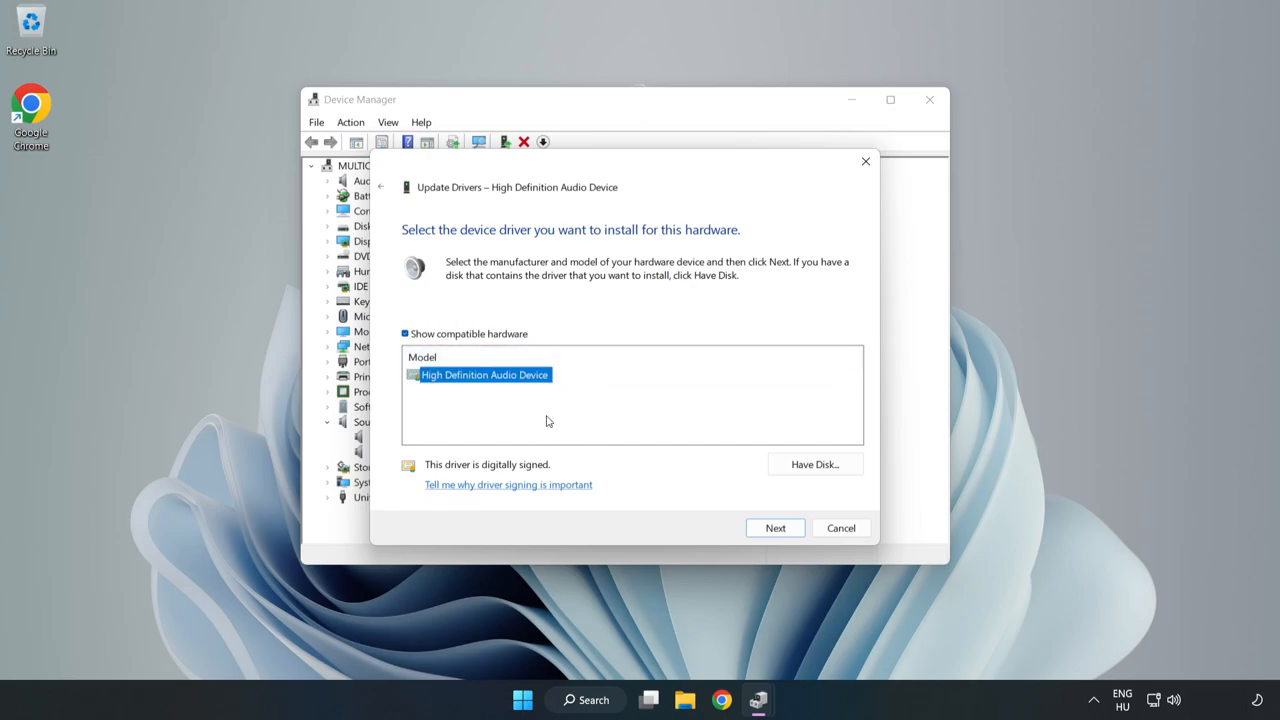
click(776, 528)
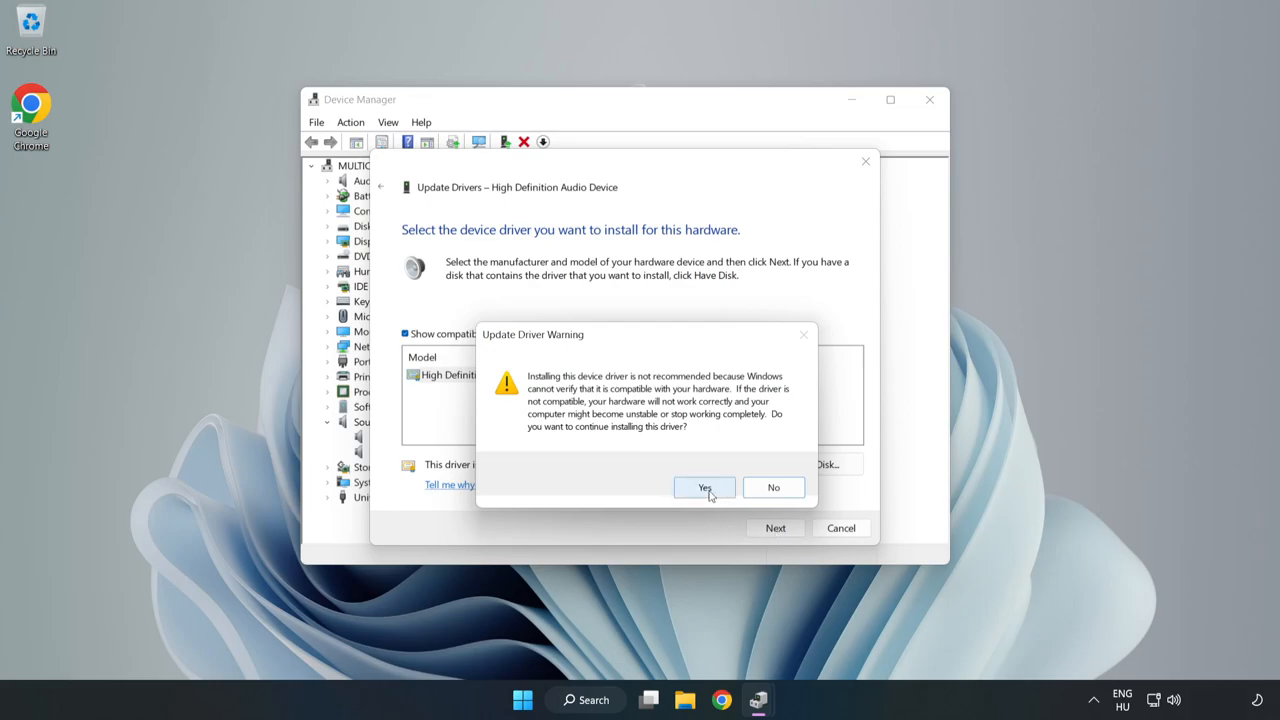
click(704, 488)
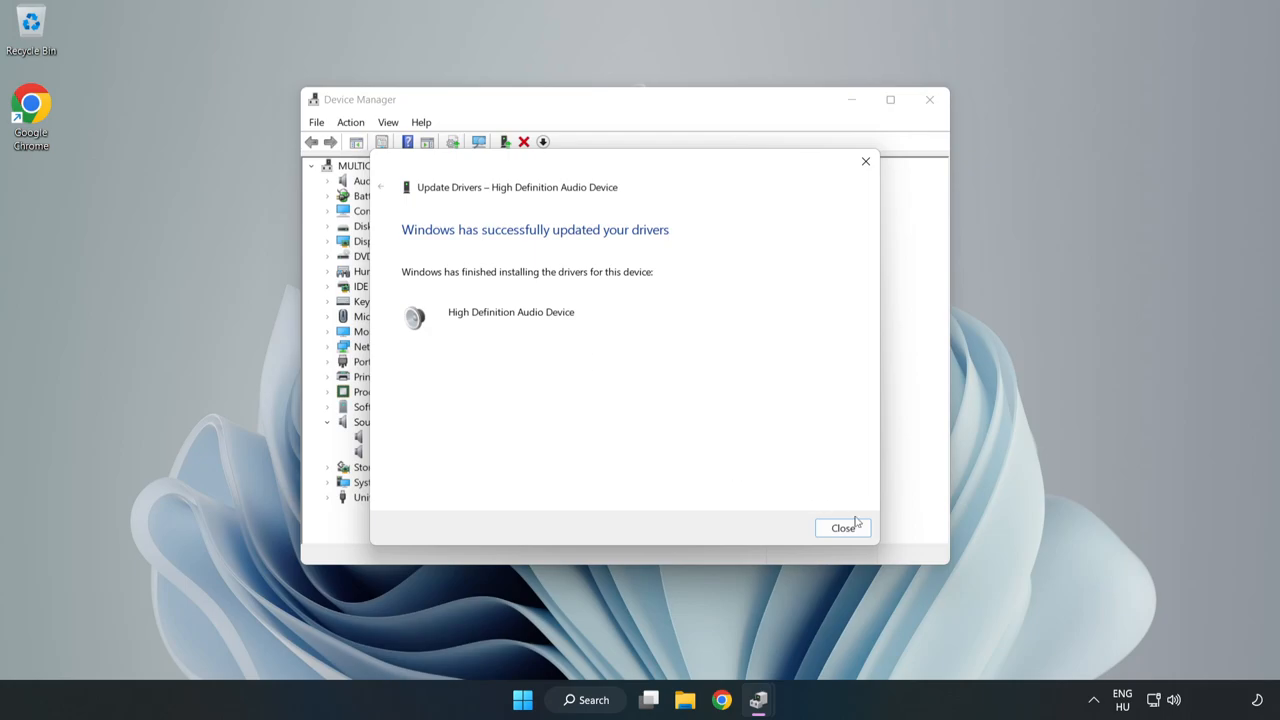
click(844, 528)
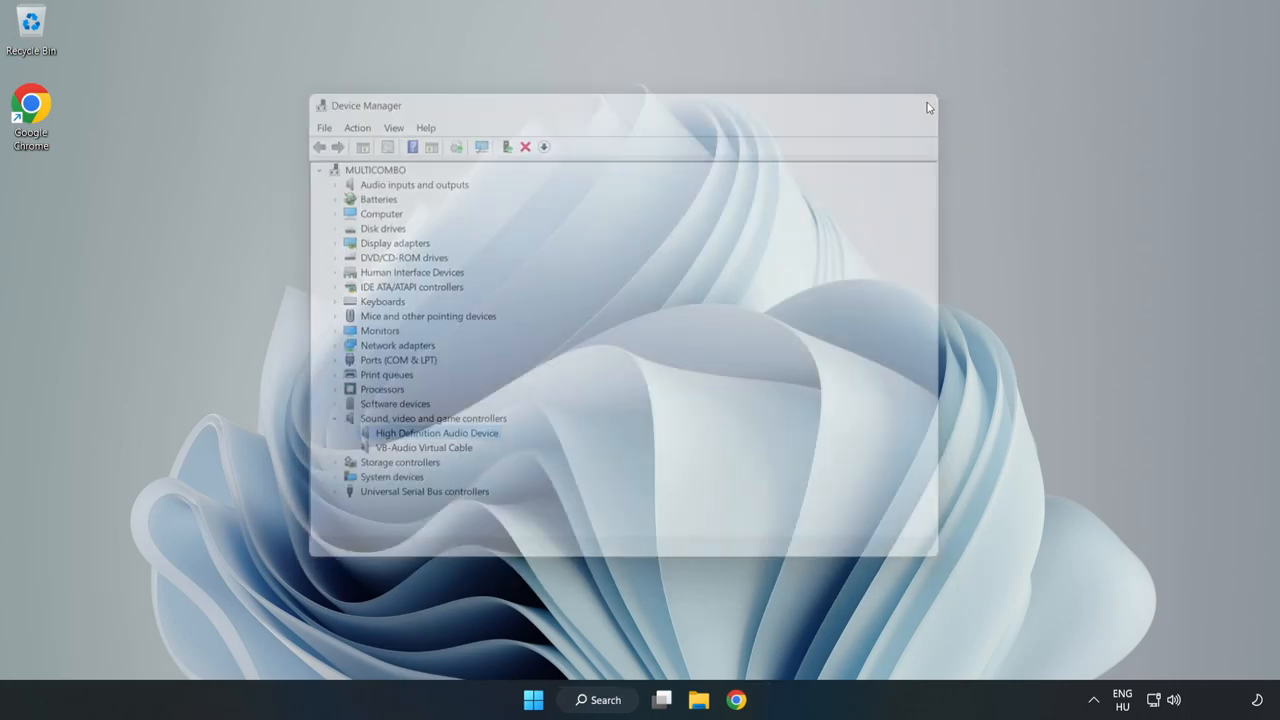
Step: Dismiss the Start menu and run Troubleshoot sound problems from the speaker tray icon
click(532, 700)
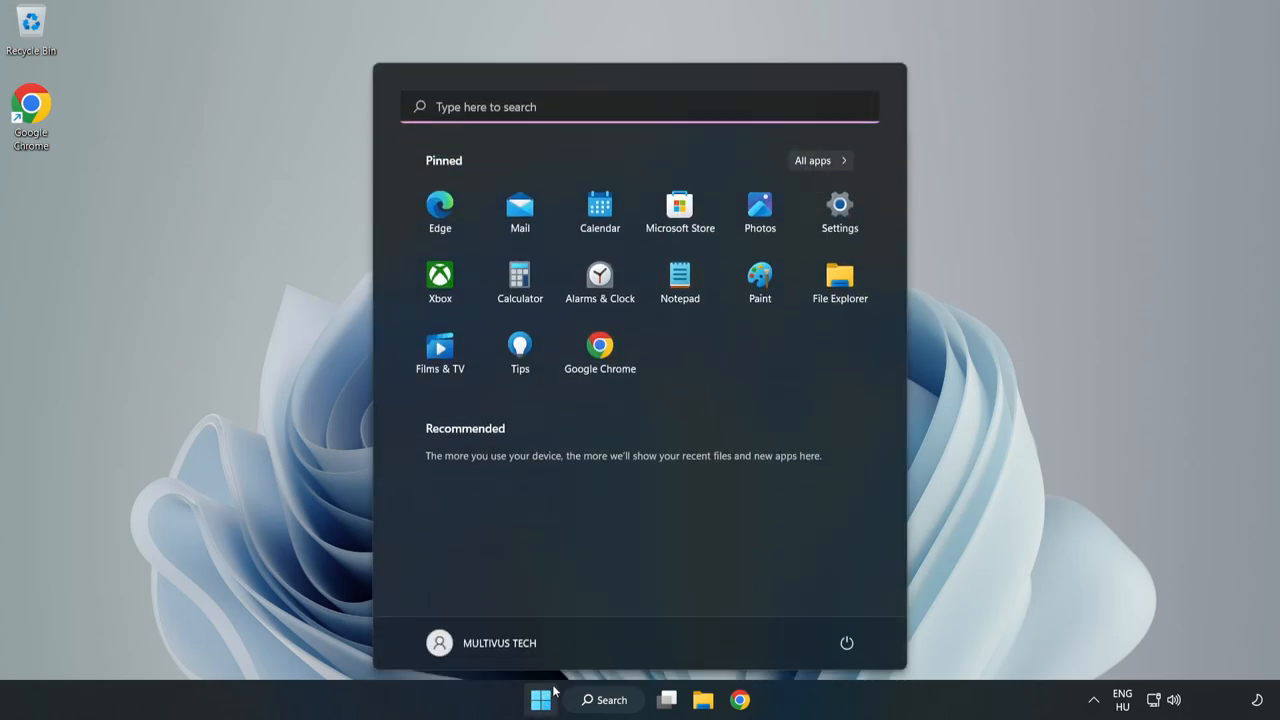
click(846, 644)
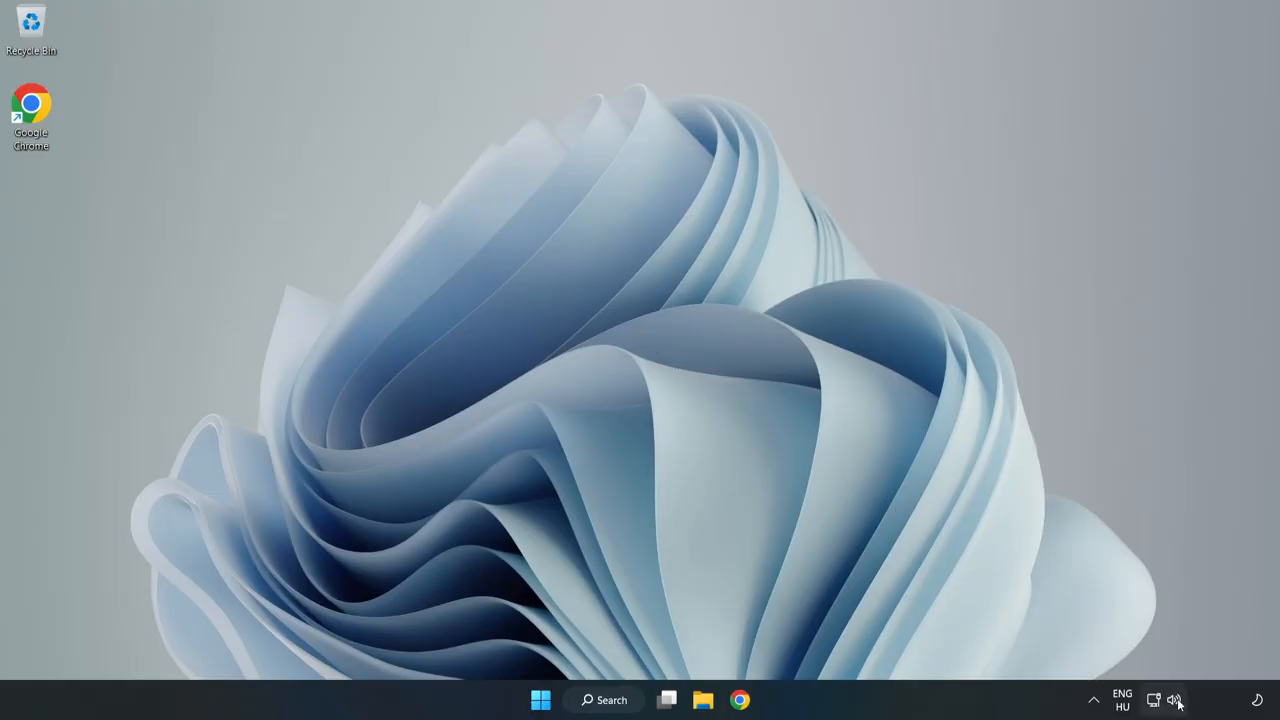
right_click(1176, 700)
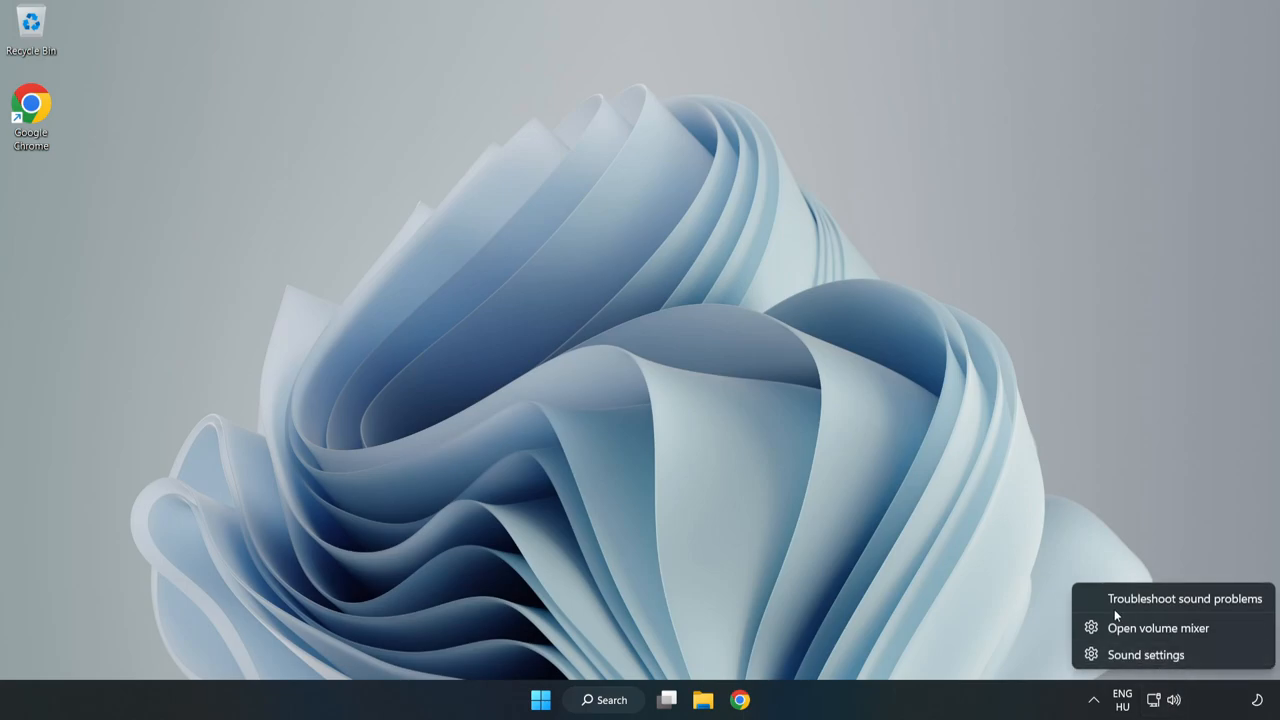
click(1184, 598)
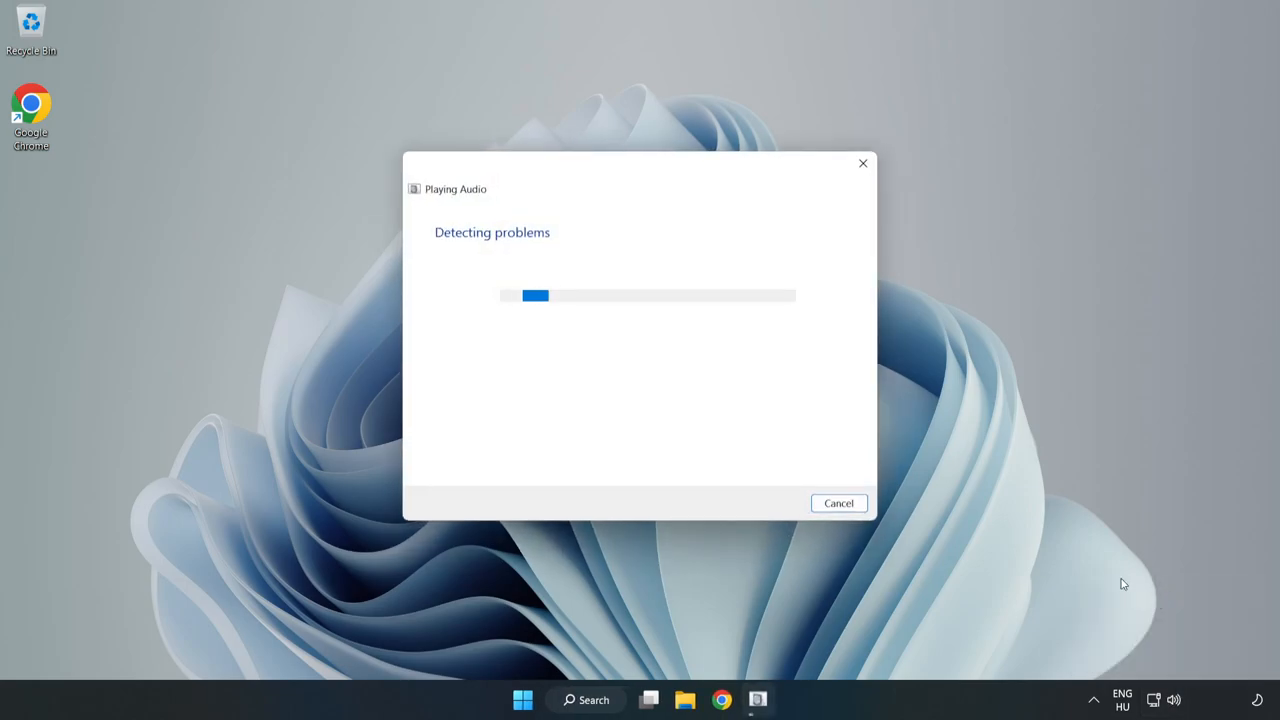
mouse_move(776, 426)
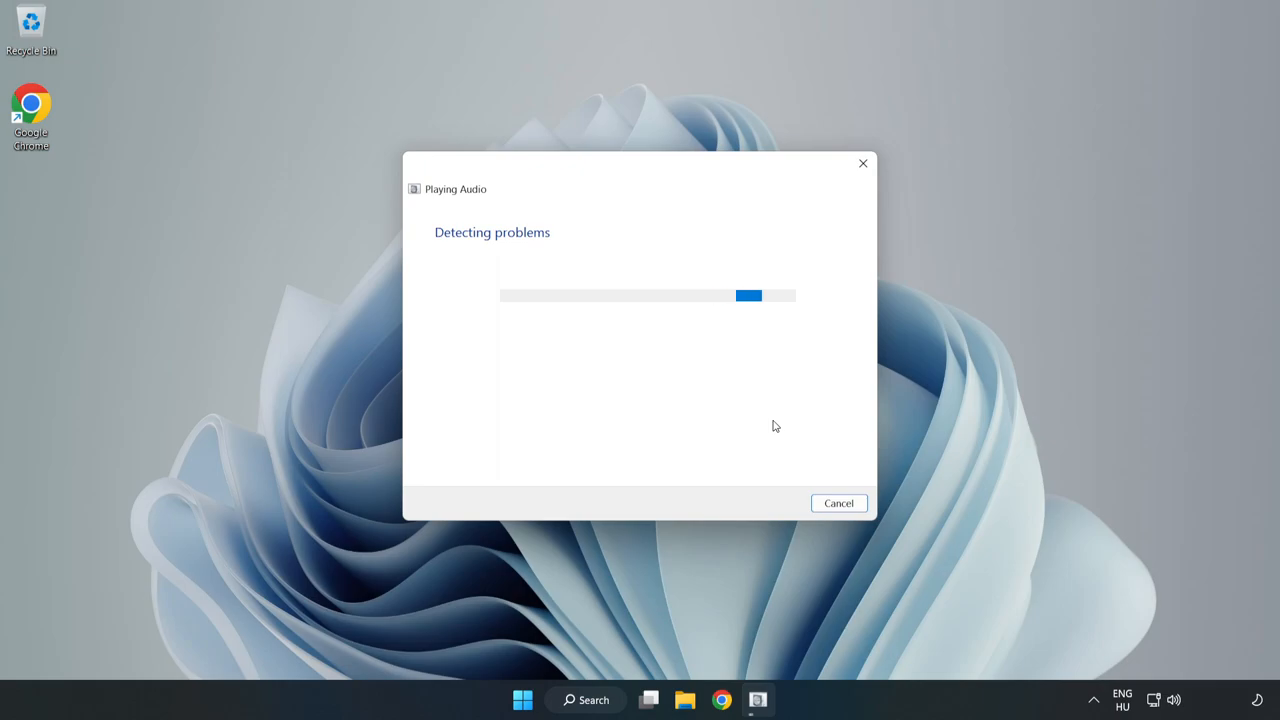